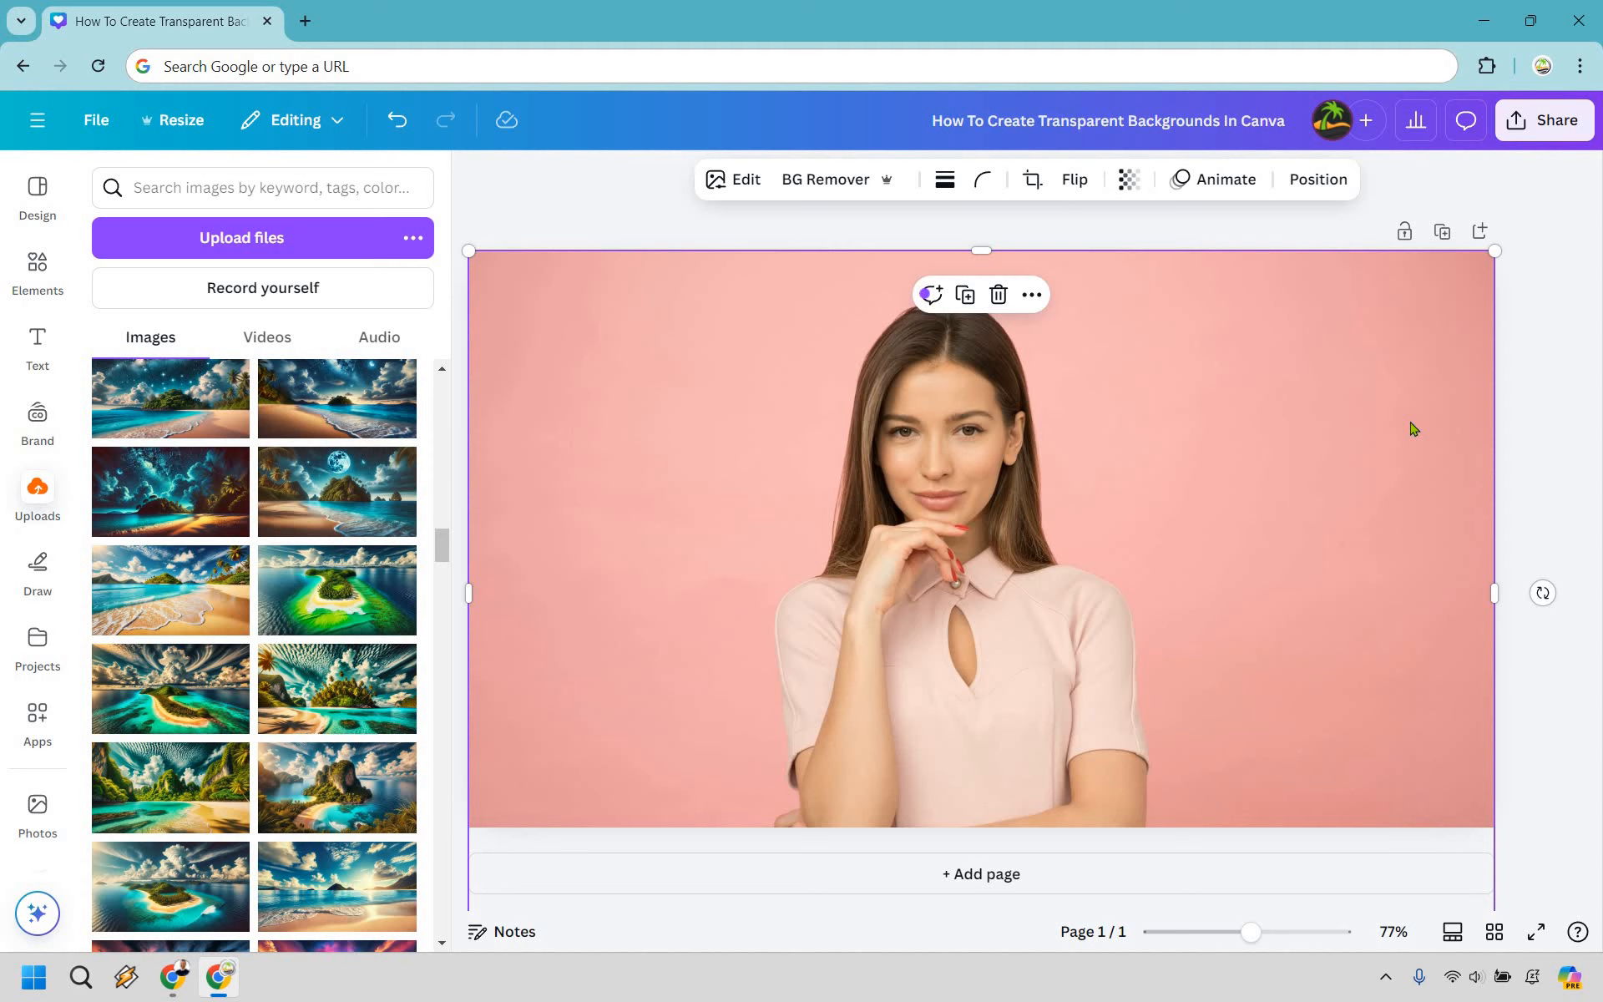
mouse_move(1099, 452)
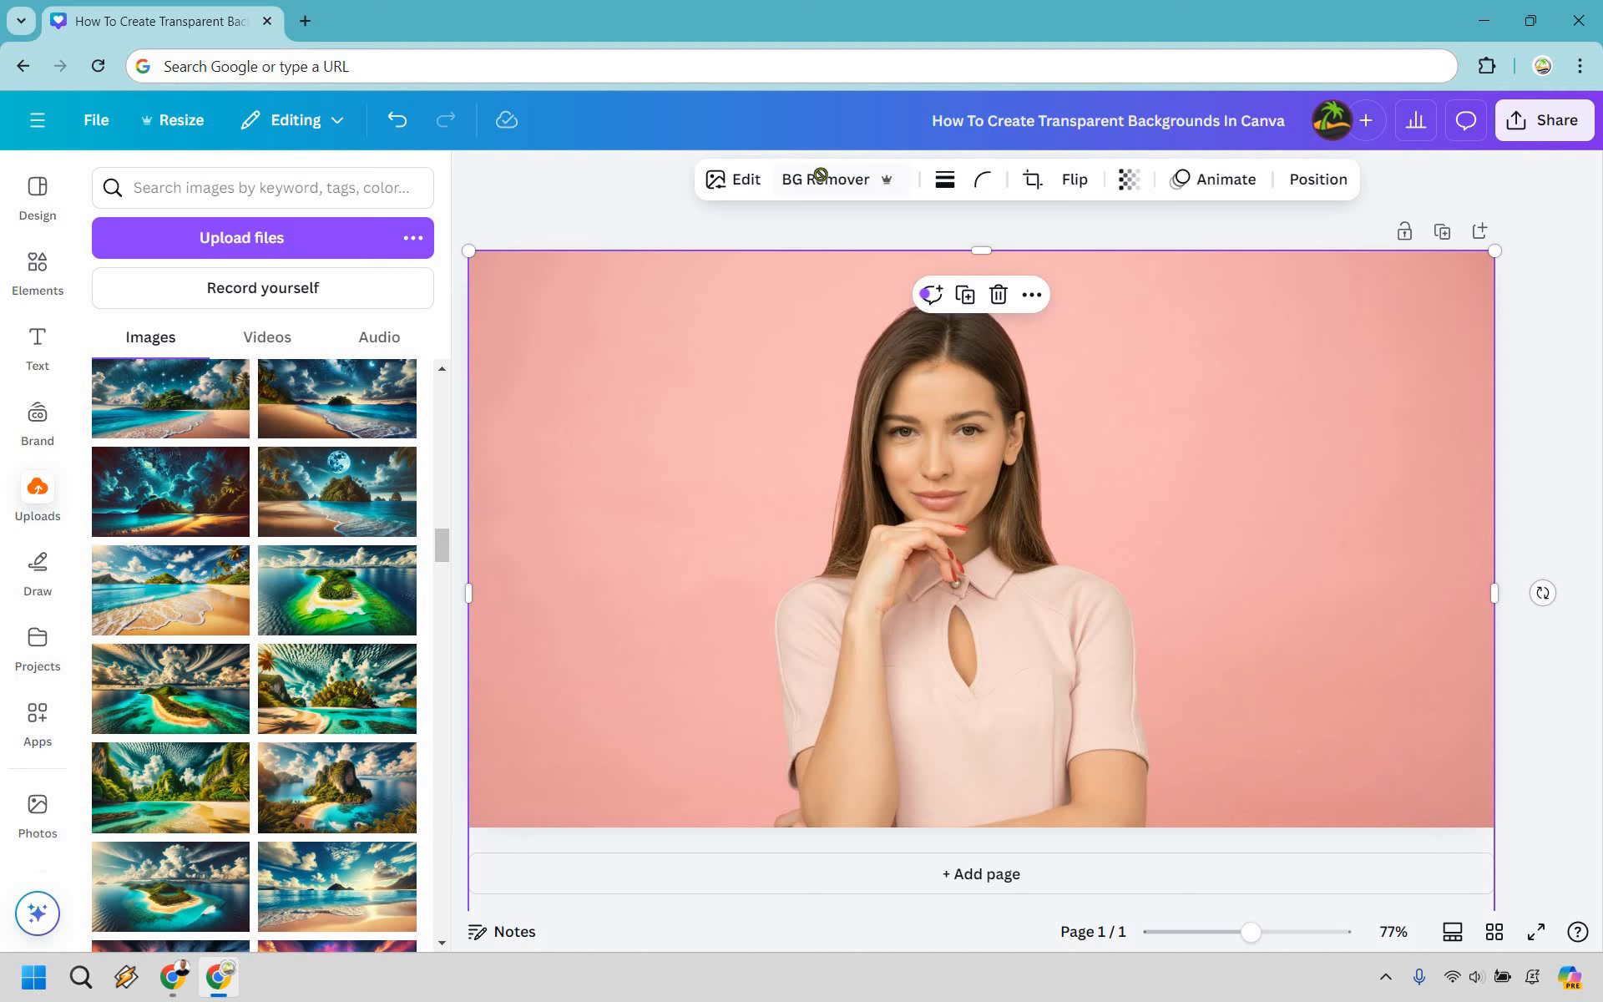
Step: Run BG Remover on the portrait and deselect to view the cut-out woman
left_click(824, 178)
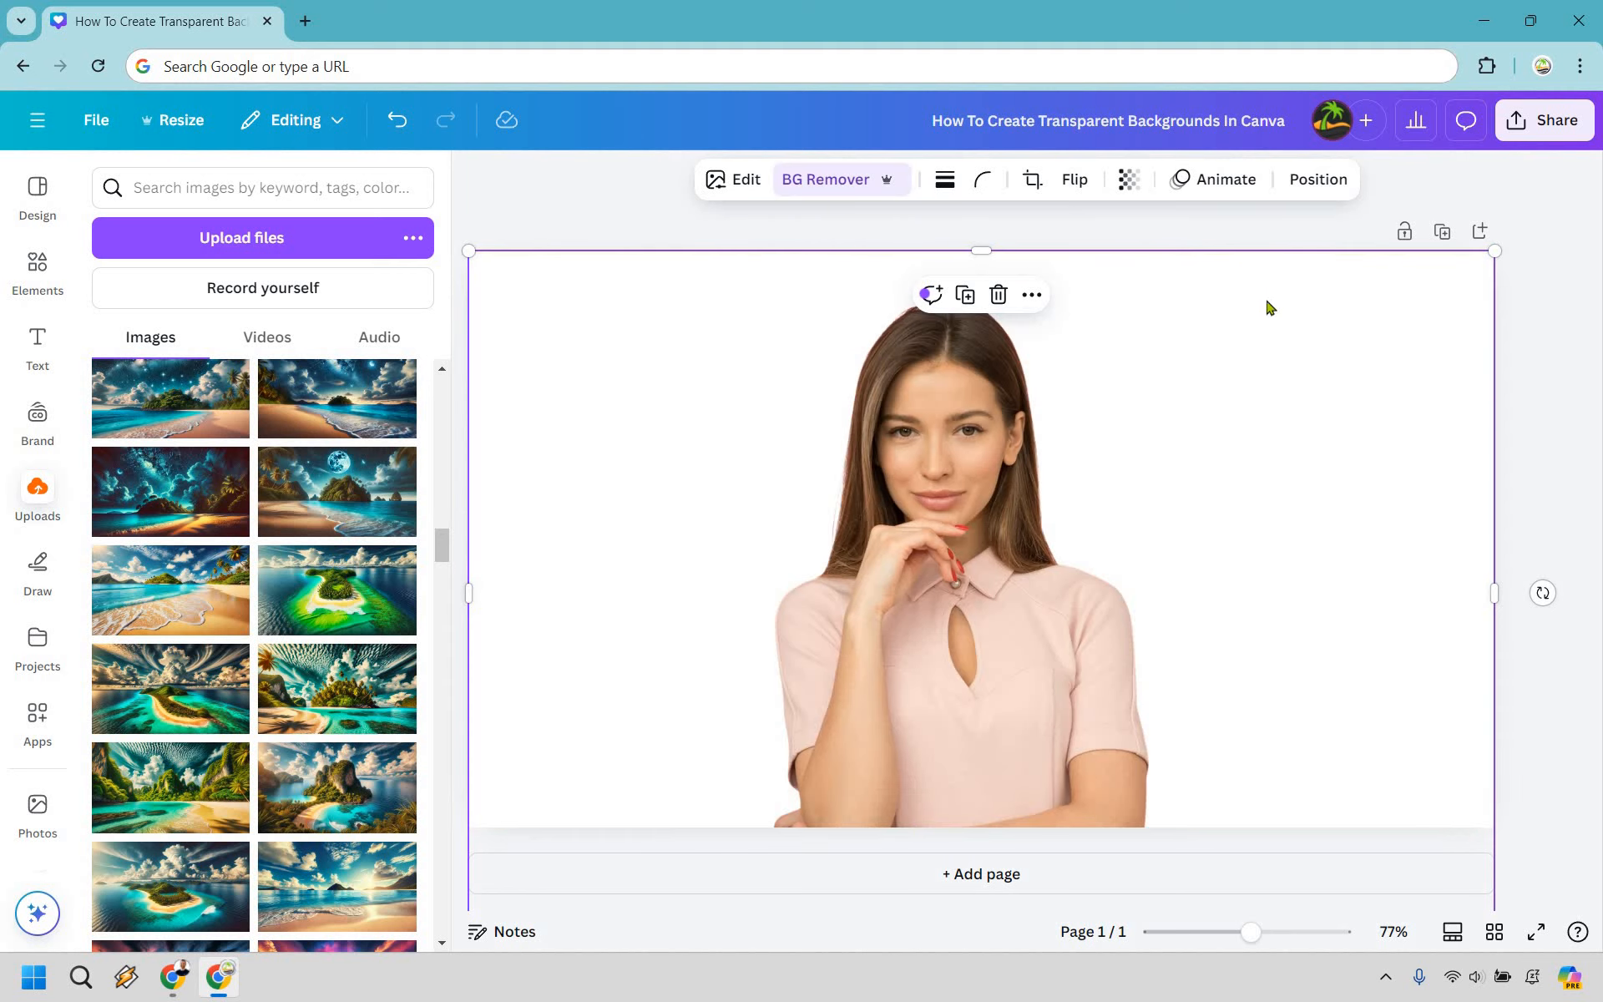
left_click(1166, 441)
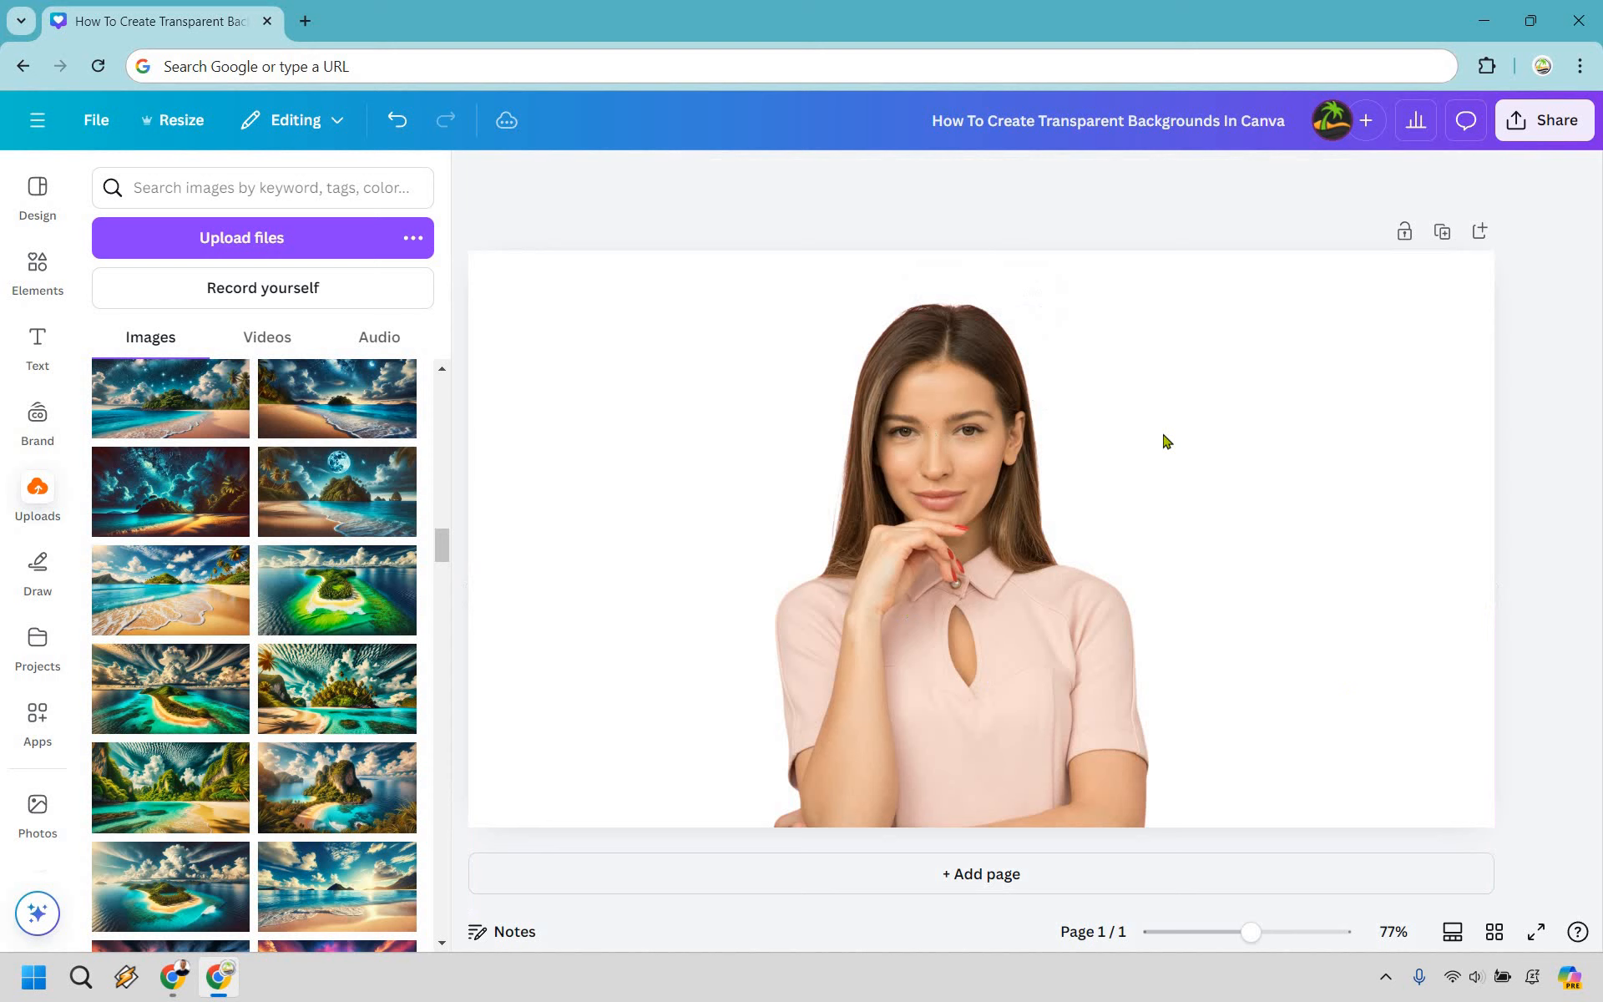
mouse_move(1585, 370)
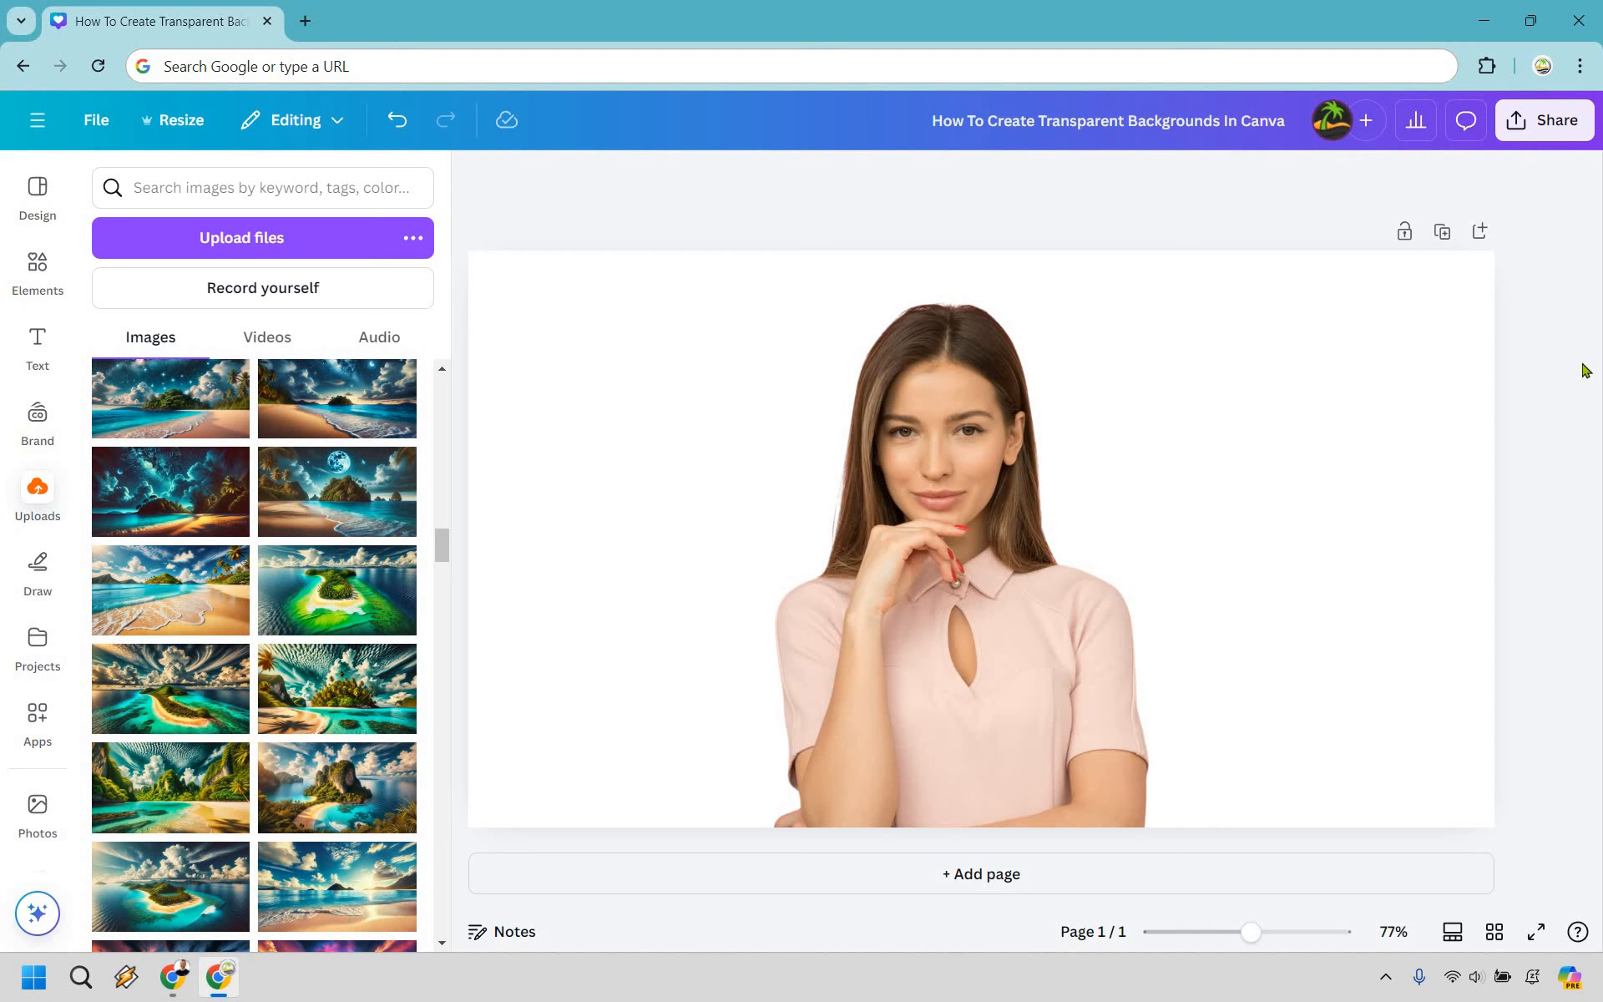
mouse_move(1547, 138)
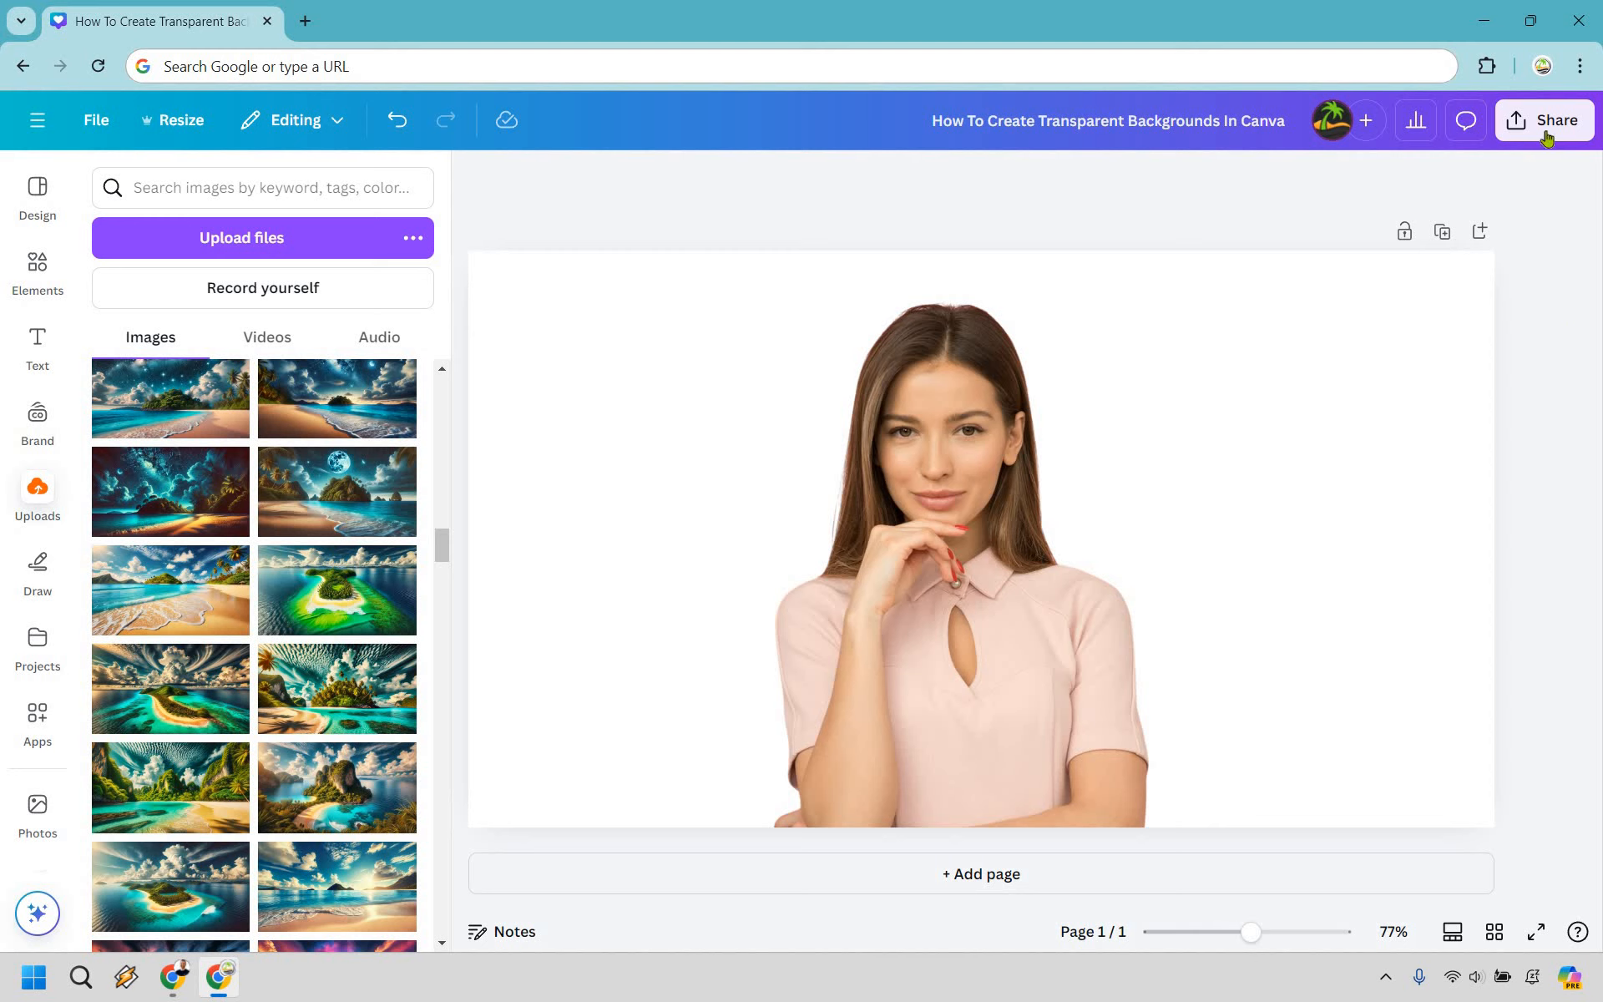
mouse_move(1547, 133)
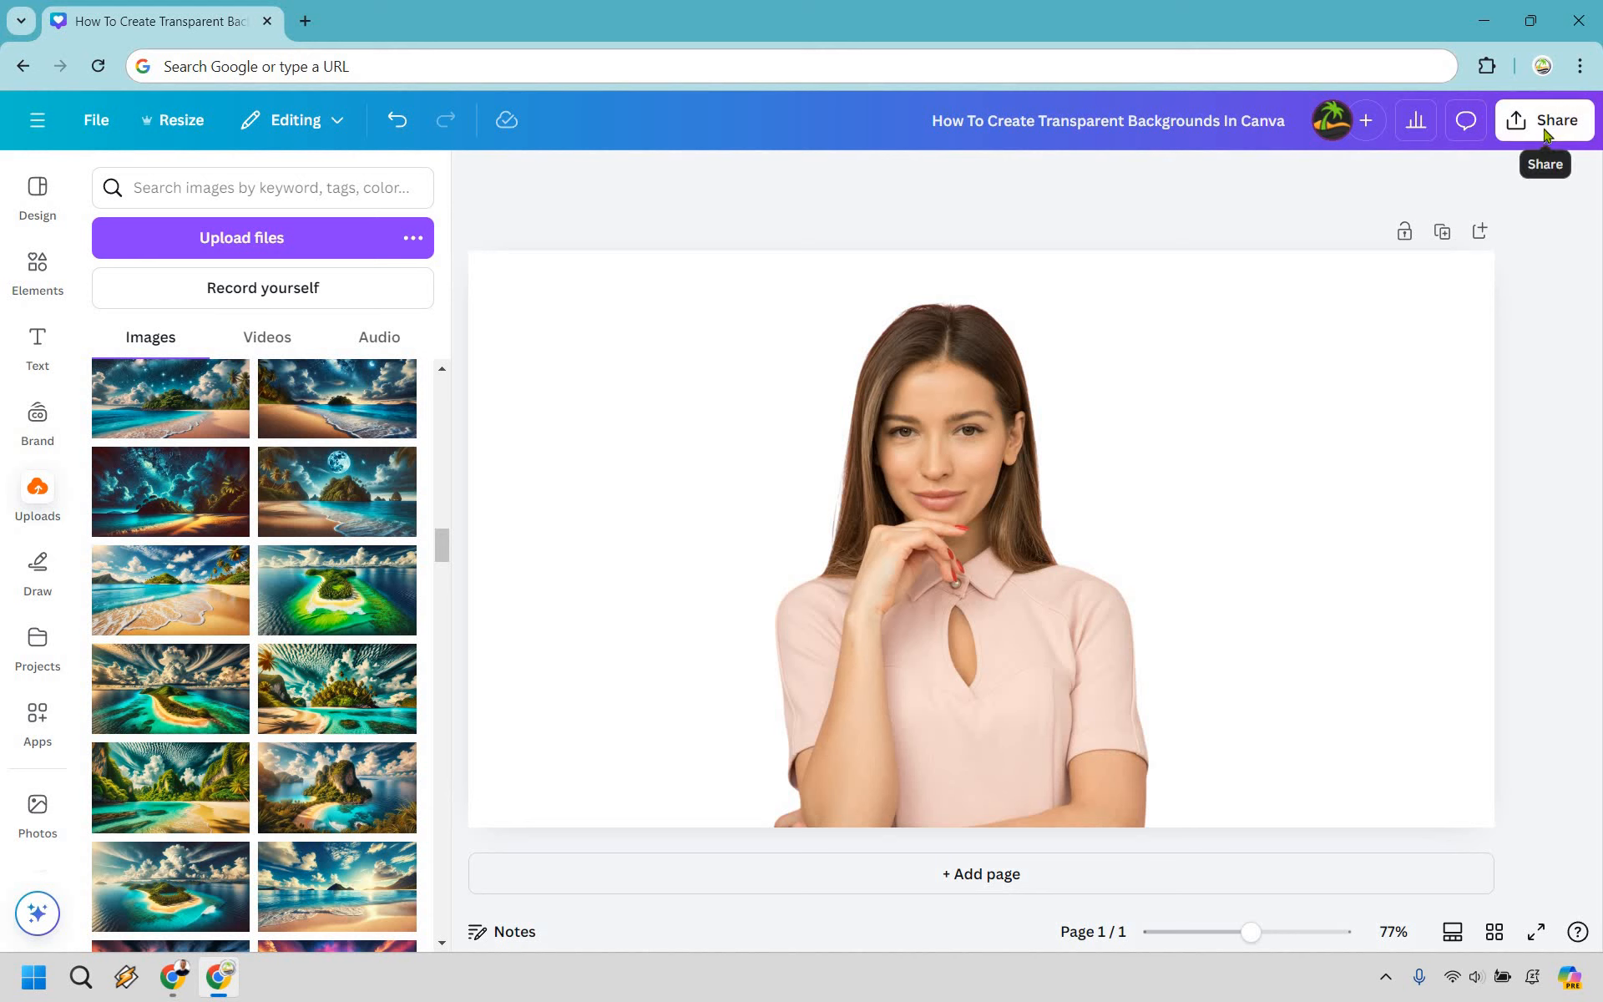
Step: Download the design as a PNG with a transparent background
left_click(1544, 120)
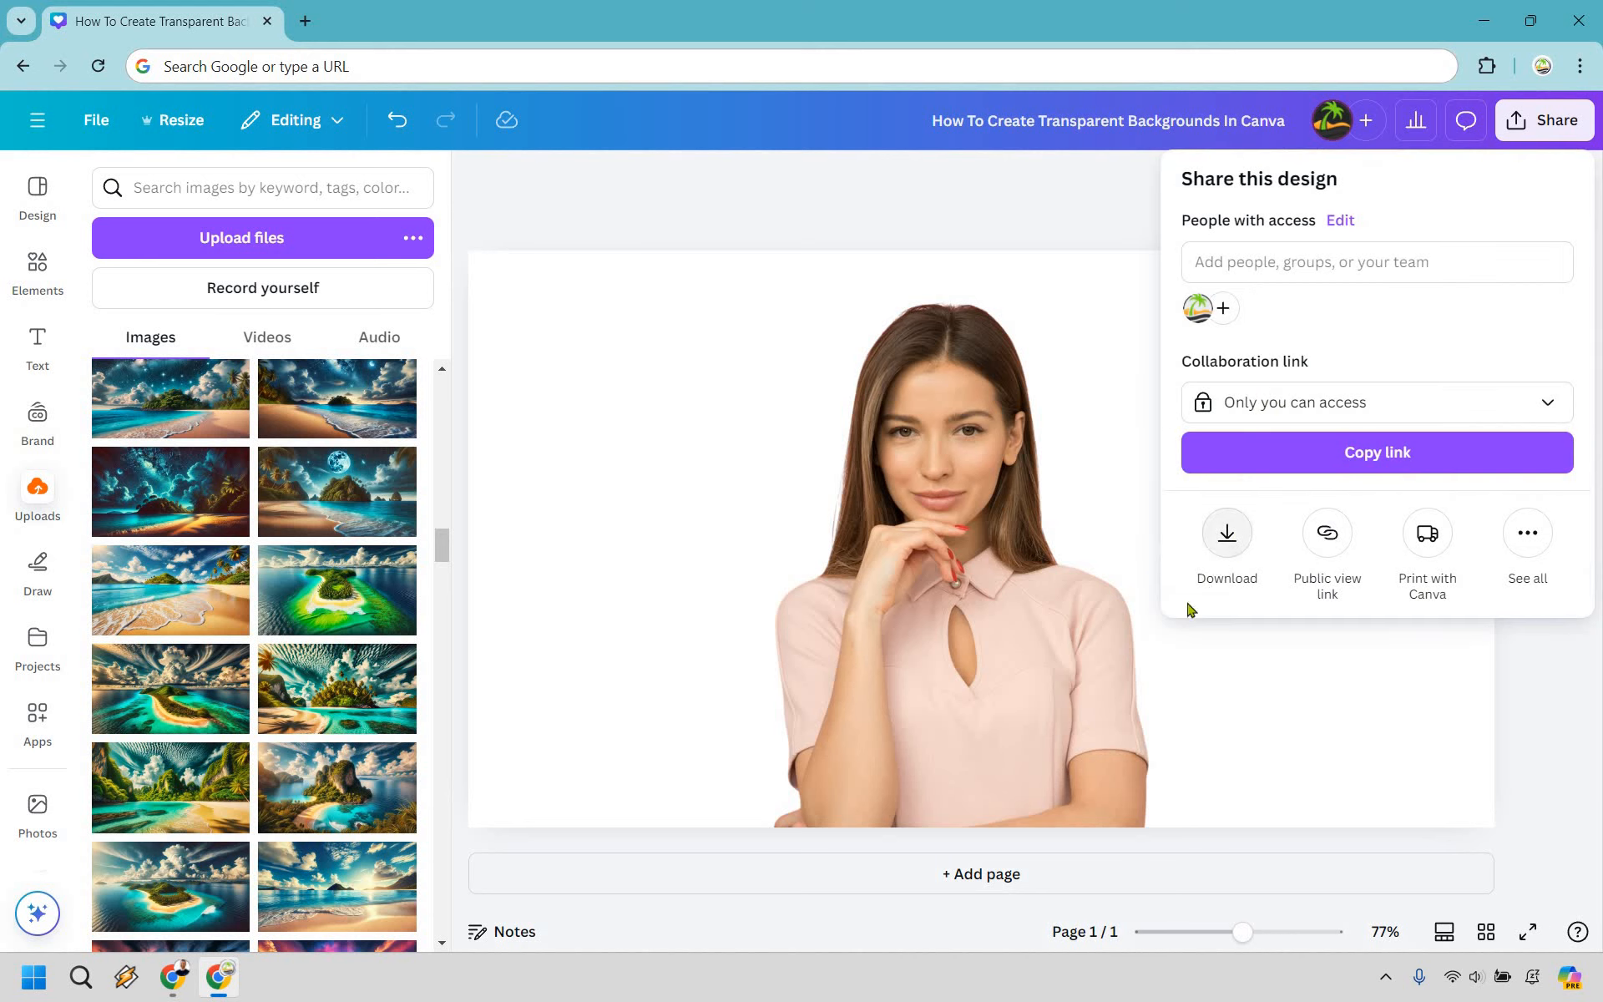
left_click(1225, 532)
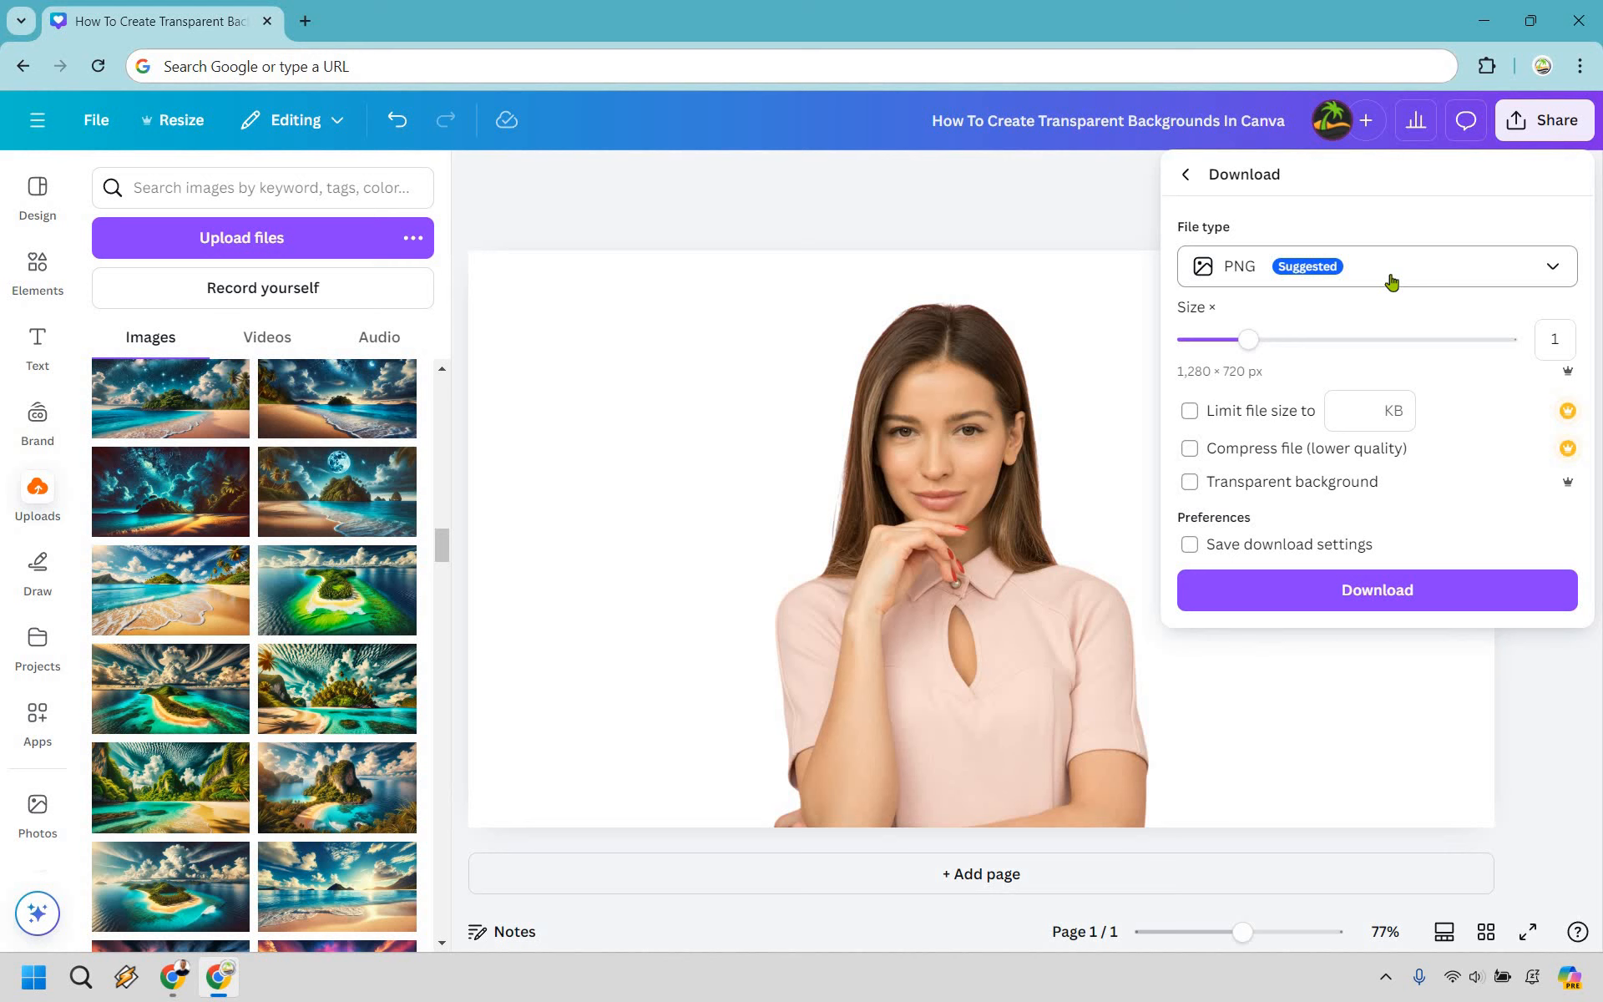
left_click(1376, 265)
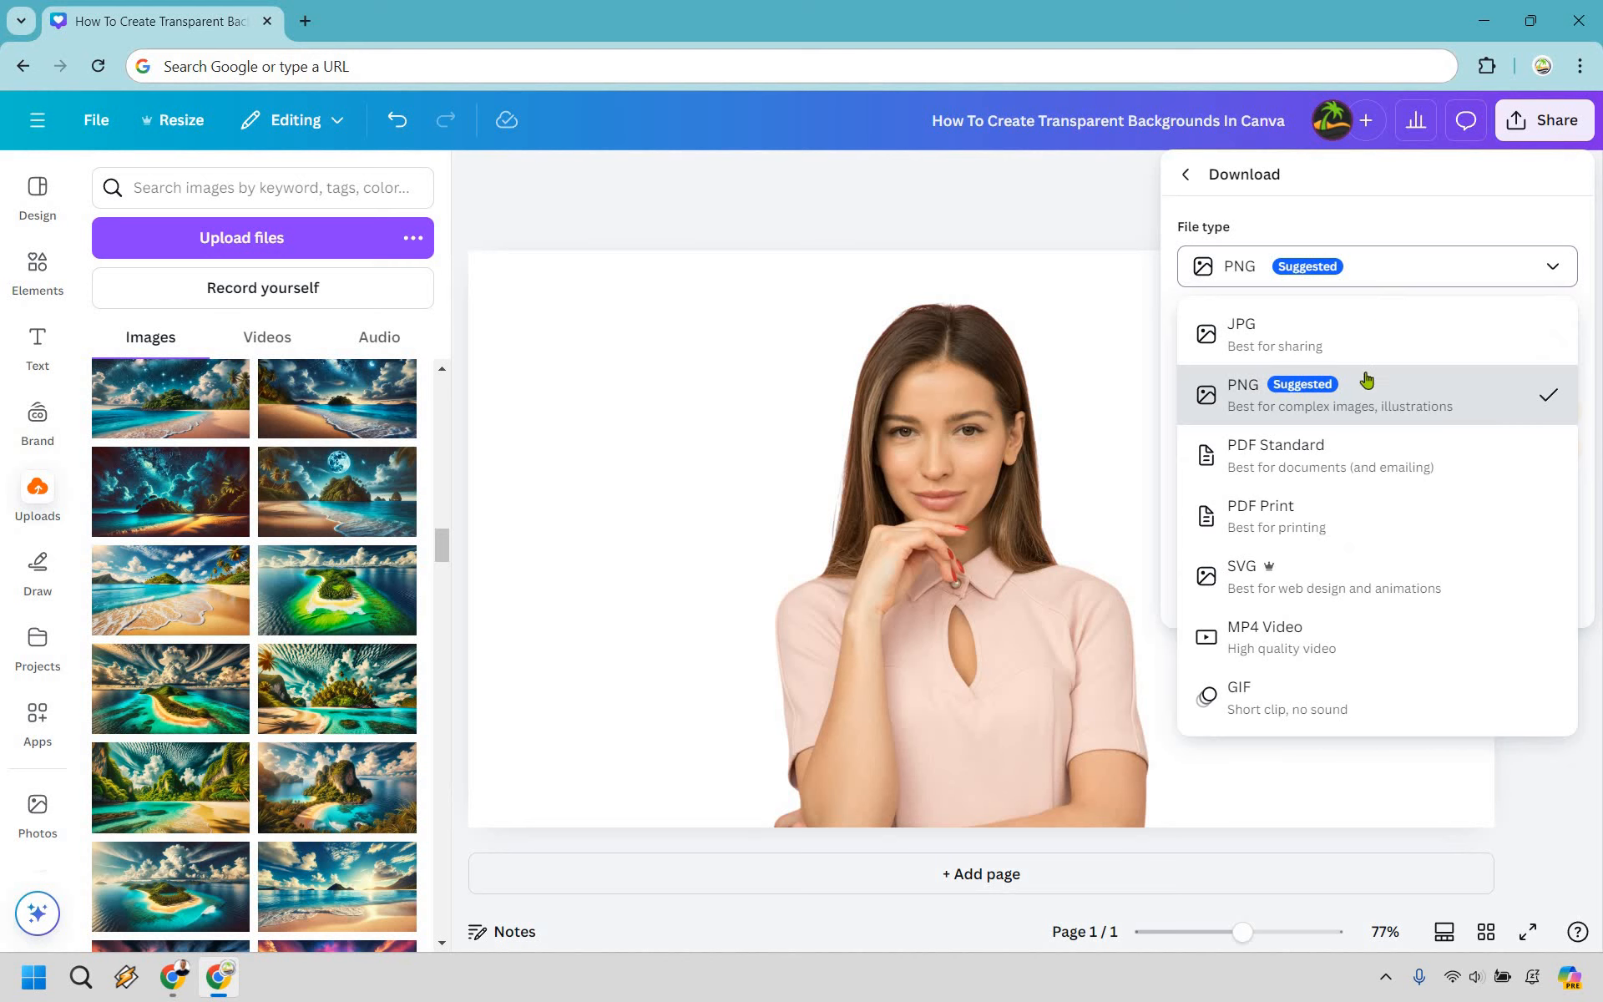
left_click(1243, 395)
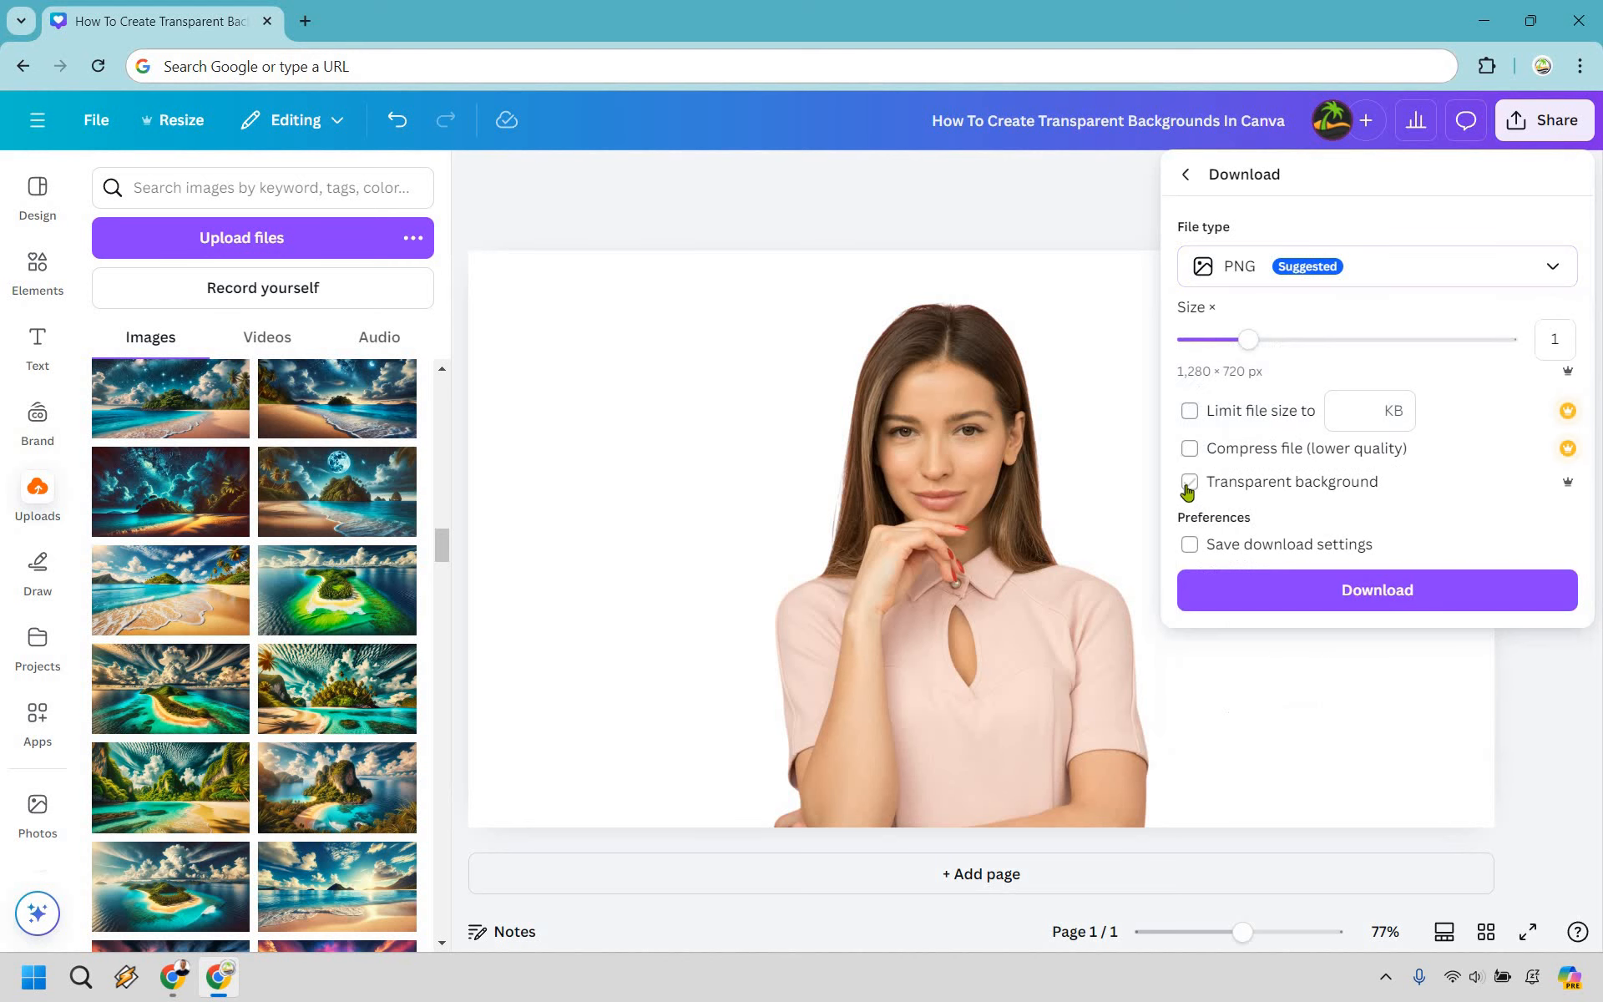
left_click(1188, 482)
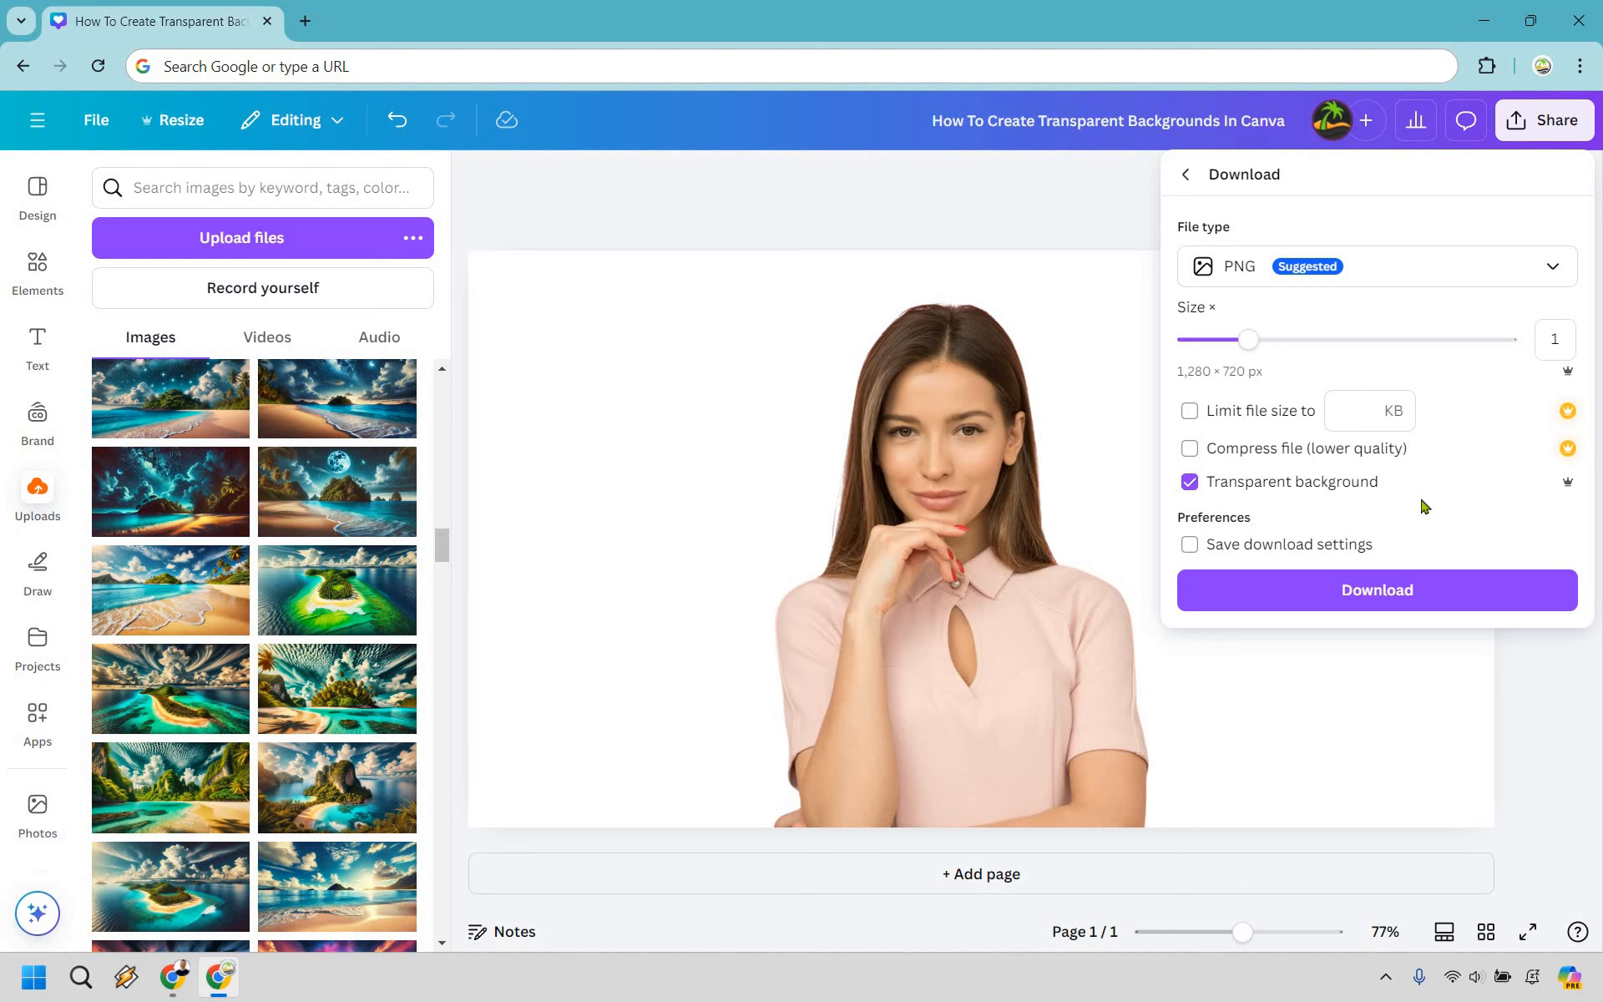
mouse_move(1470, 602)
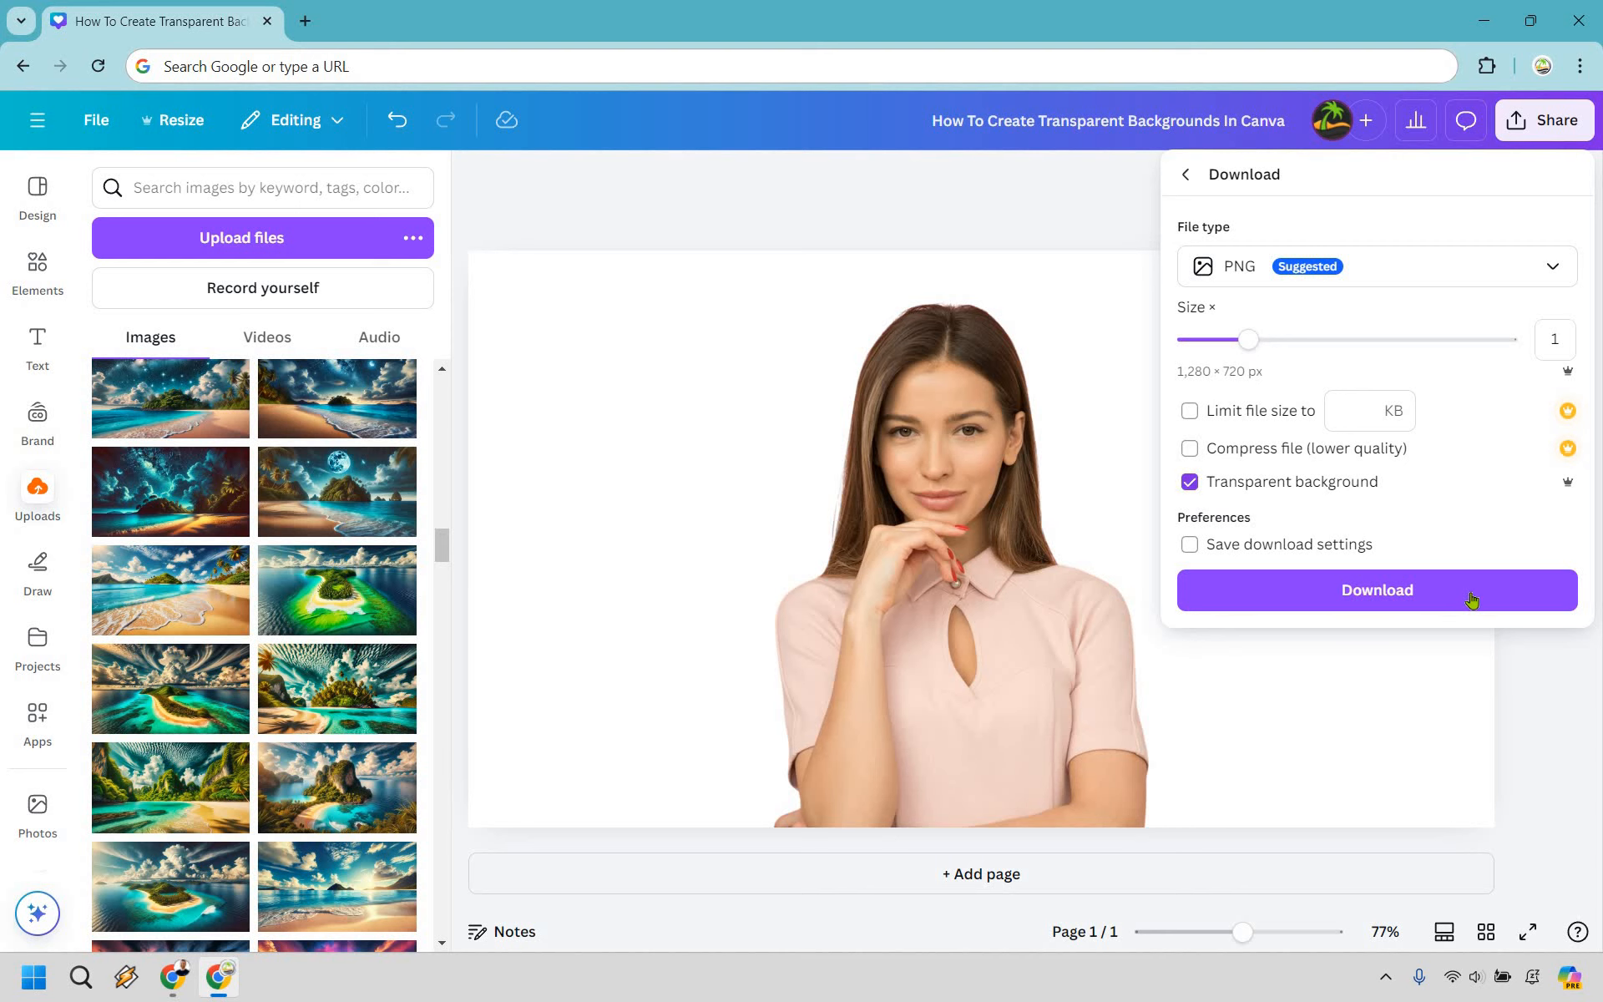
left_click(1376, 590)
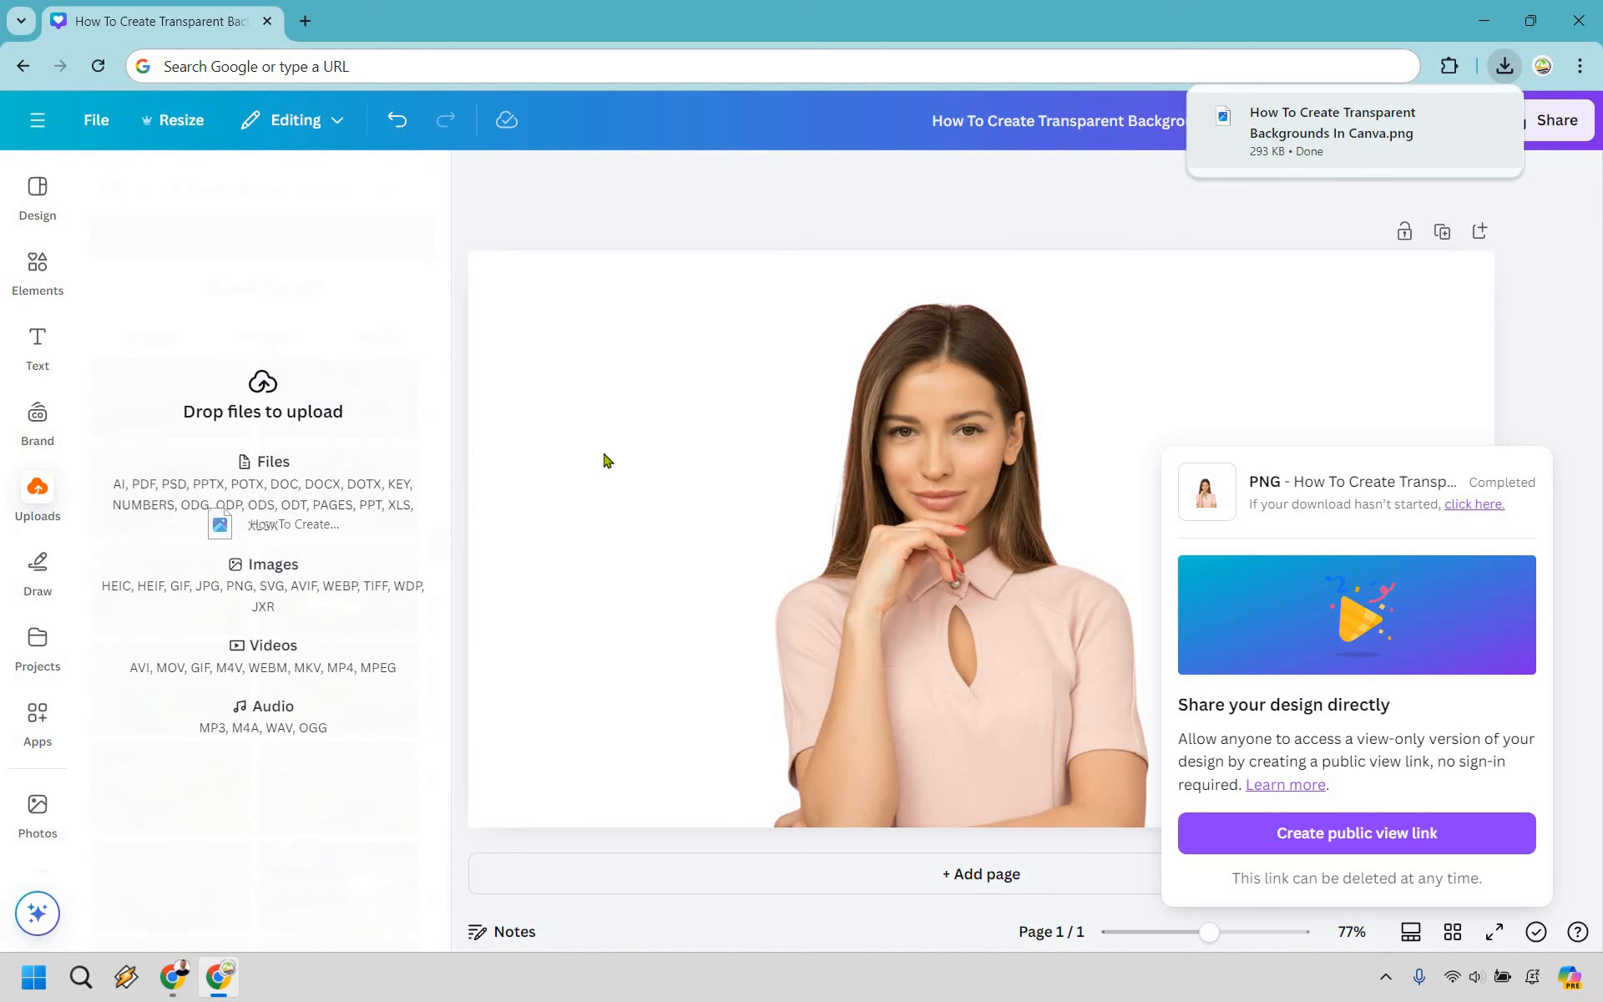
Step: Upload the downloaded transparent portrait PNG into Canva's Uploads
left_click(961, 511)
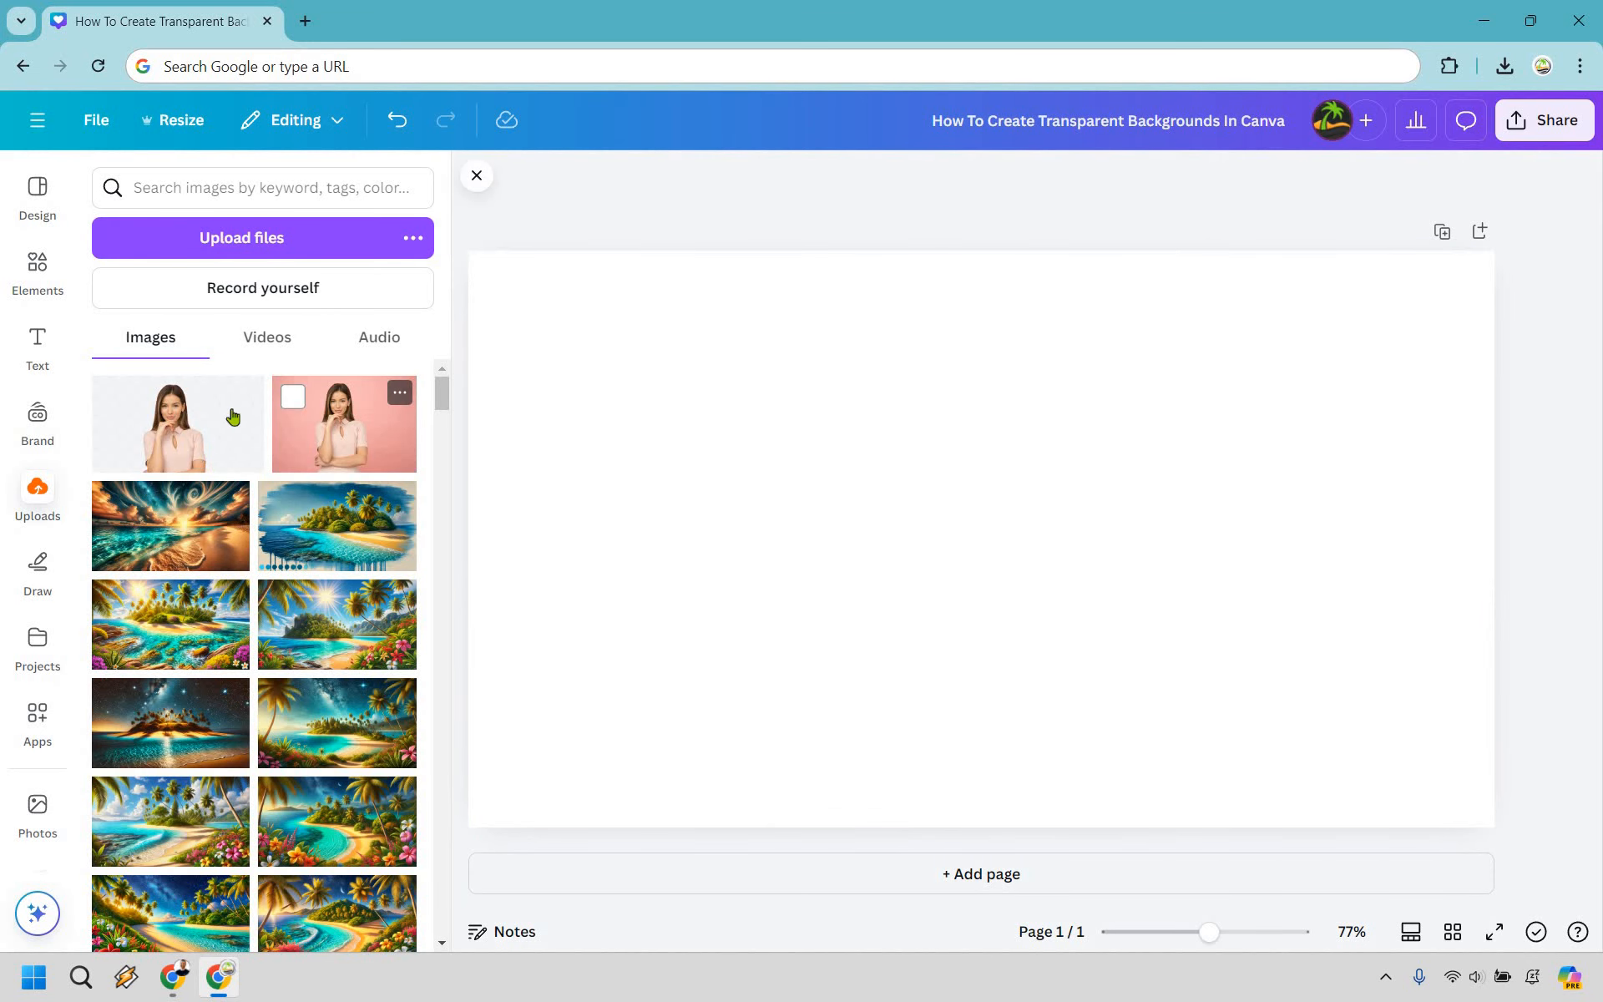
mouse_move(177, 423)
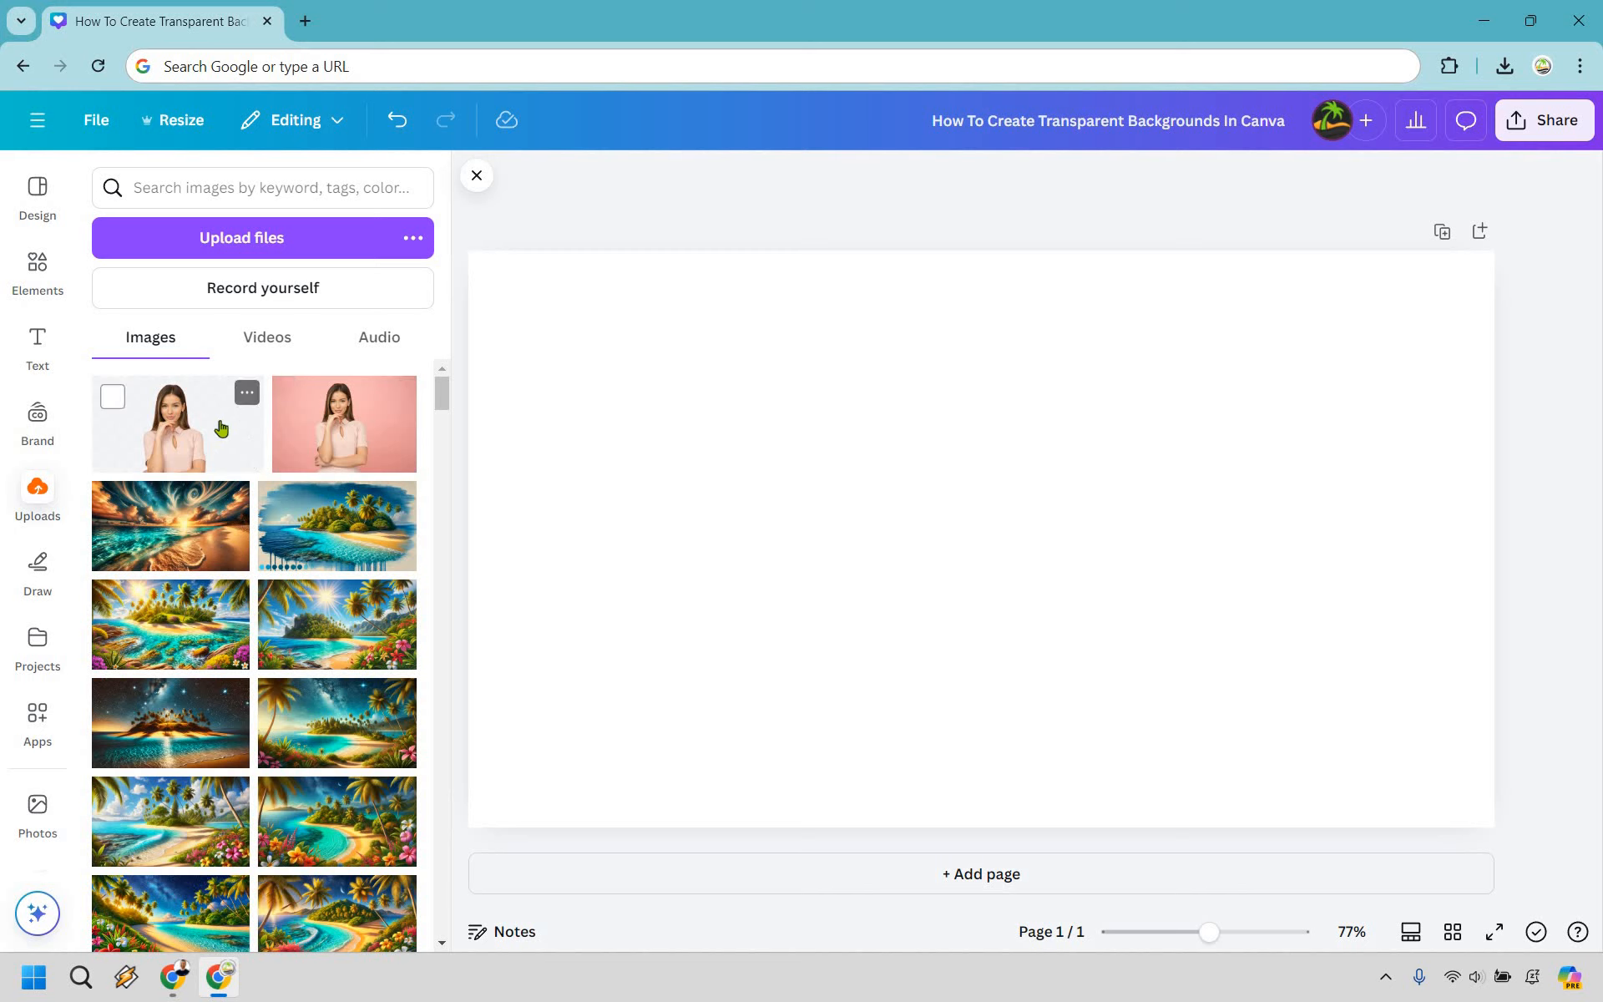
mouse_move(208, 406)
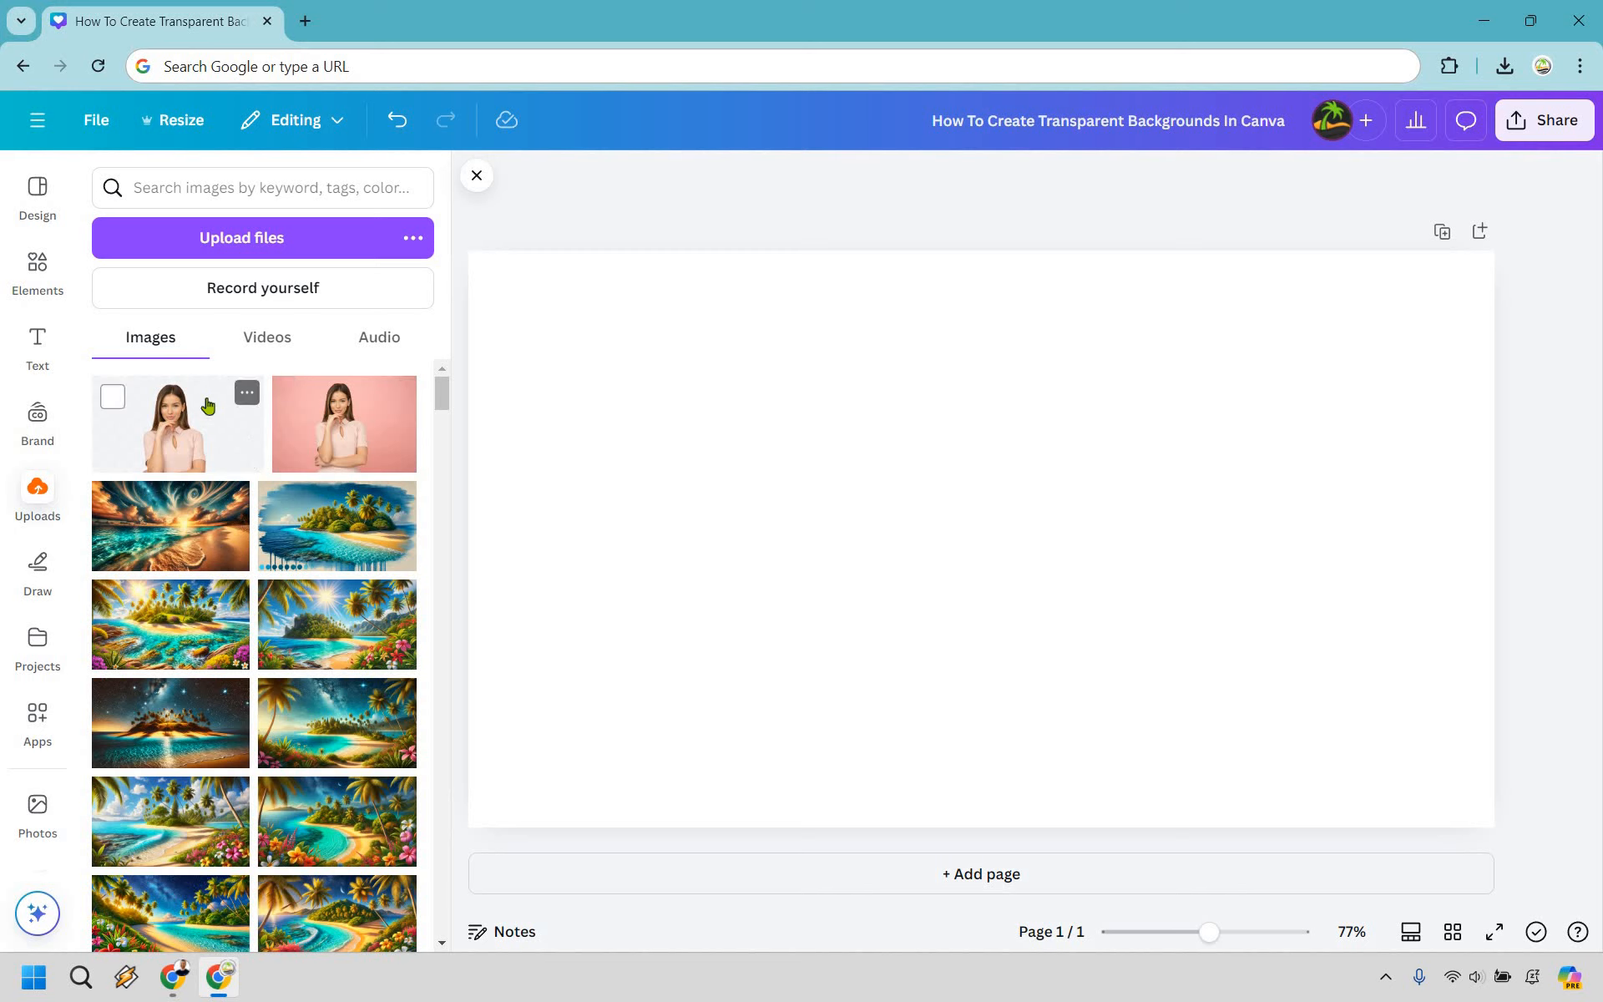
mouse_move(336, 555)
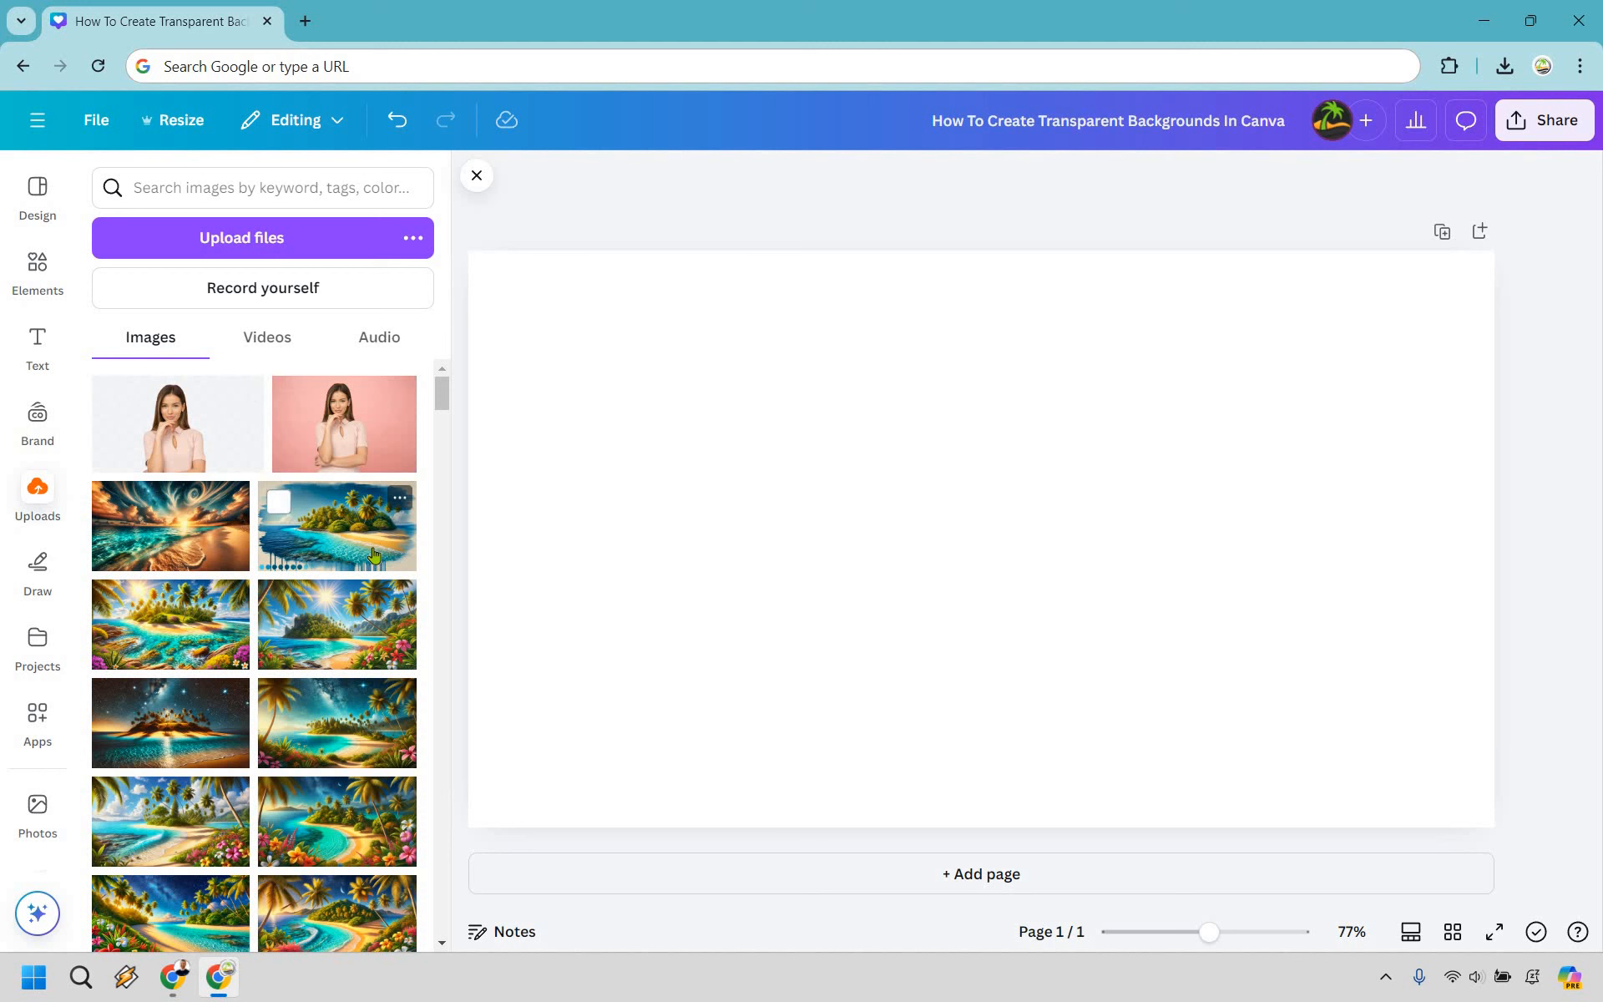
Step: Place the transparent portrait bottom-left over the tropical island beach background
scroll("down", 3)
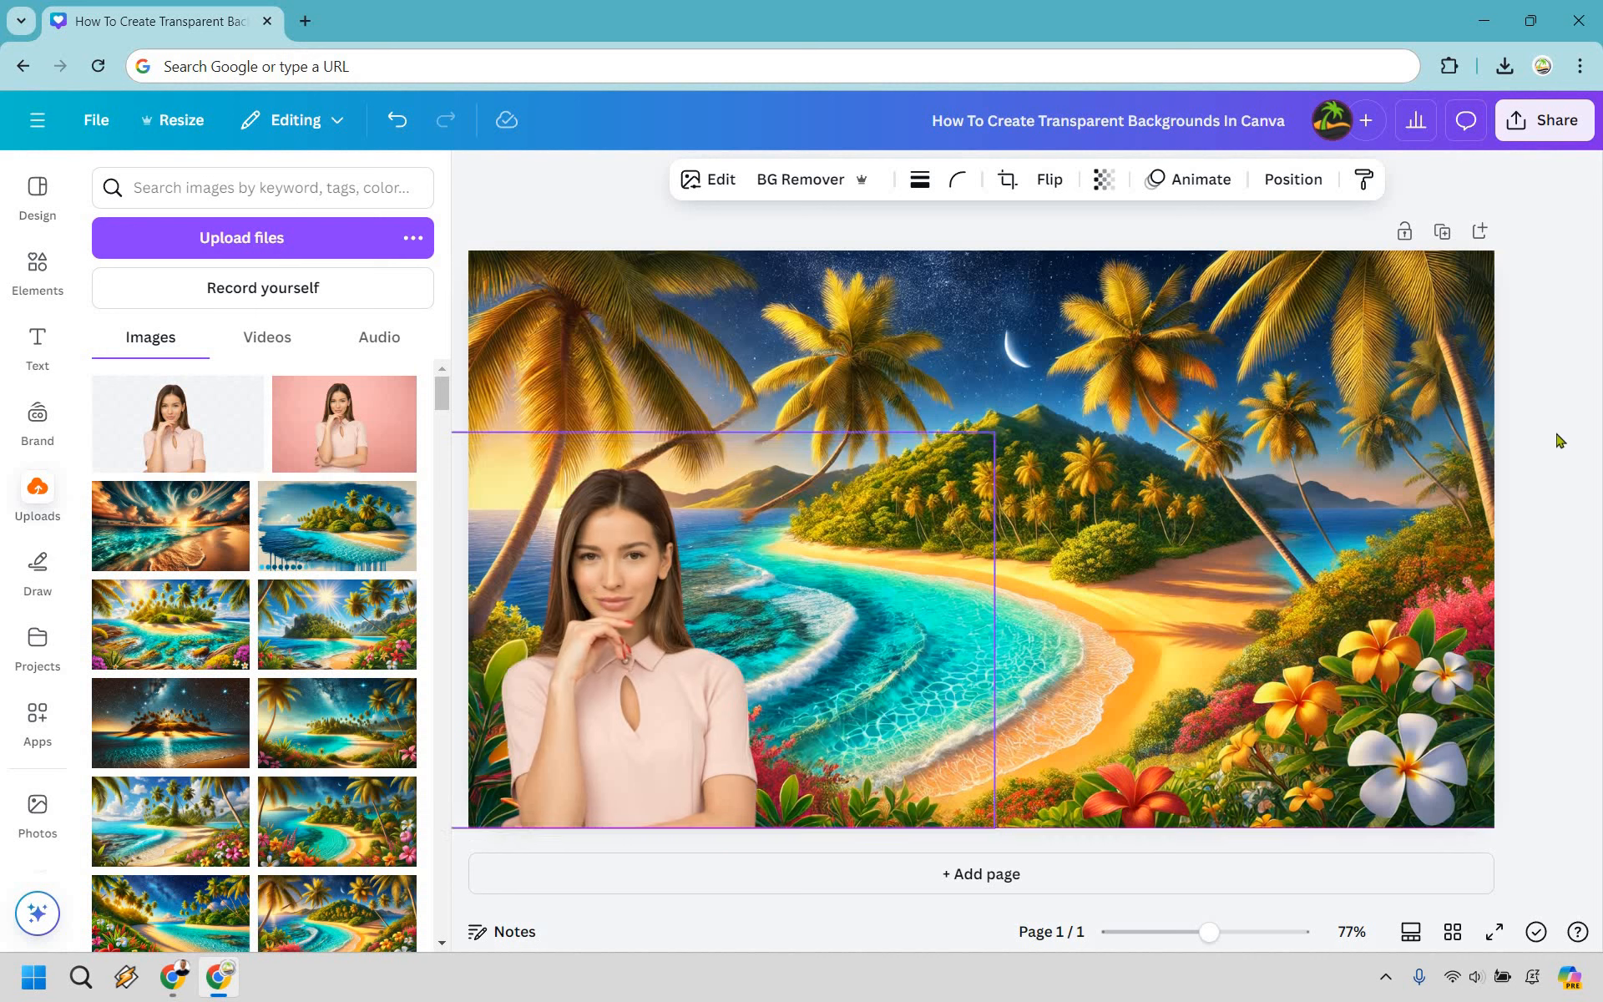
left_click(1559, 441)
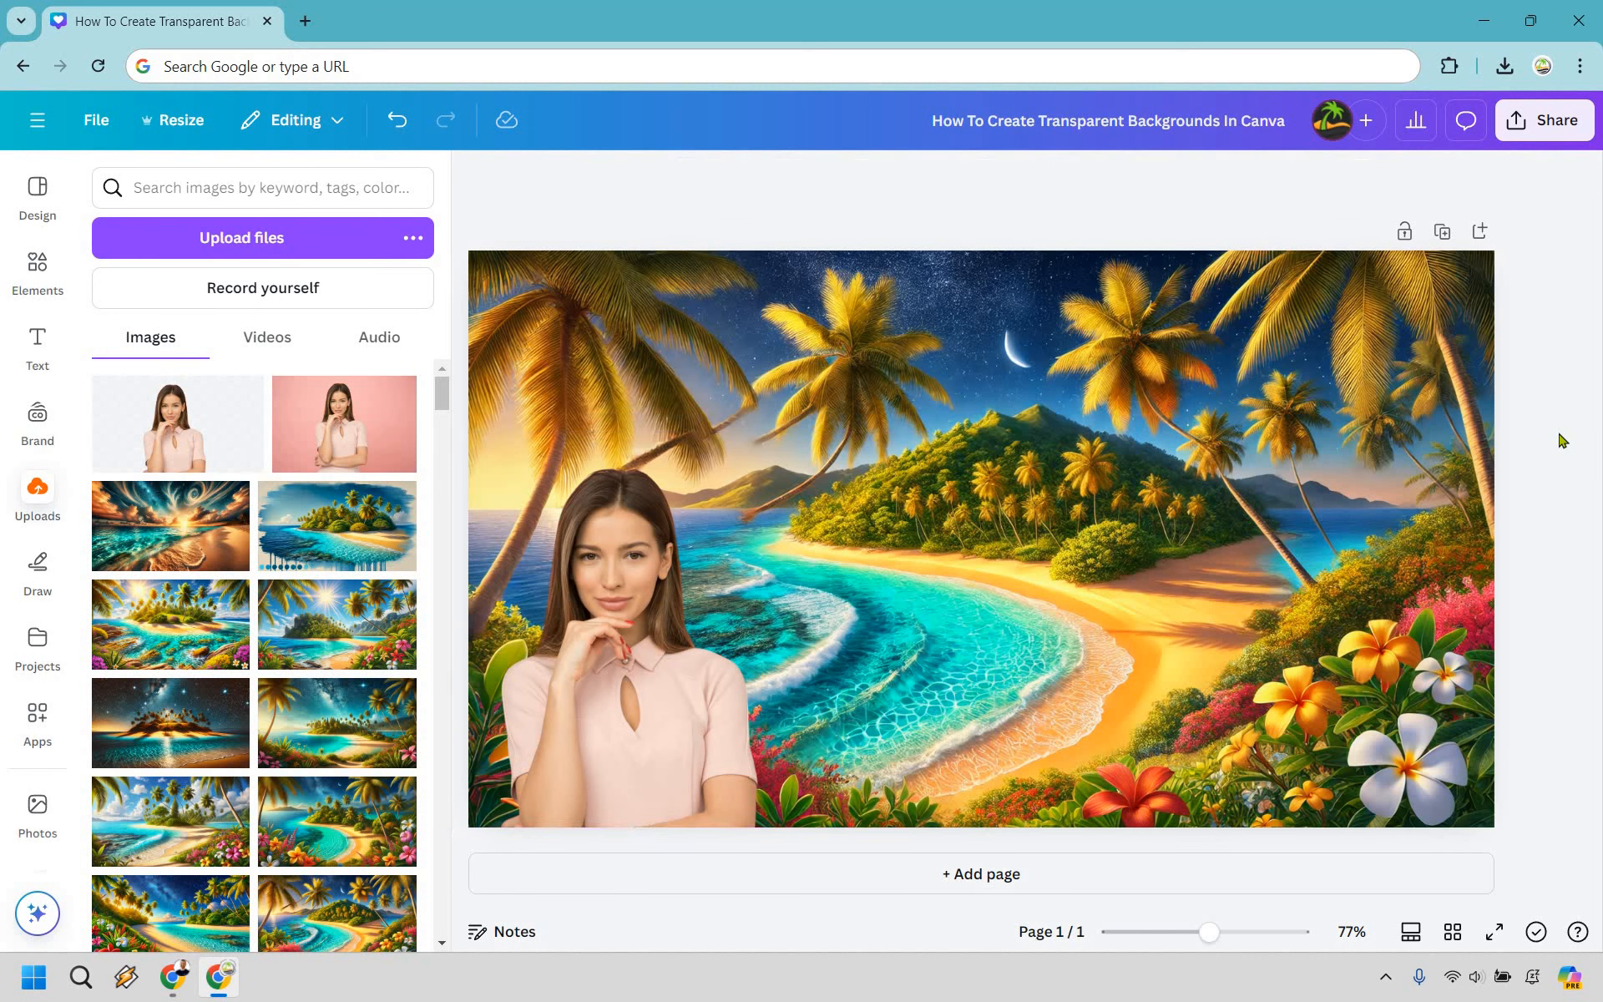
mouse_move(672, 384)
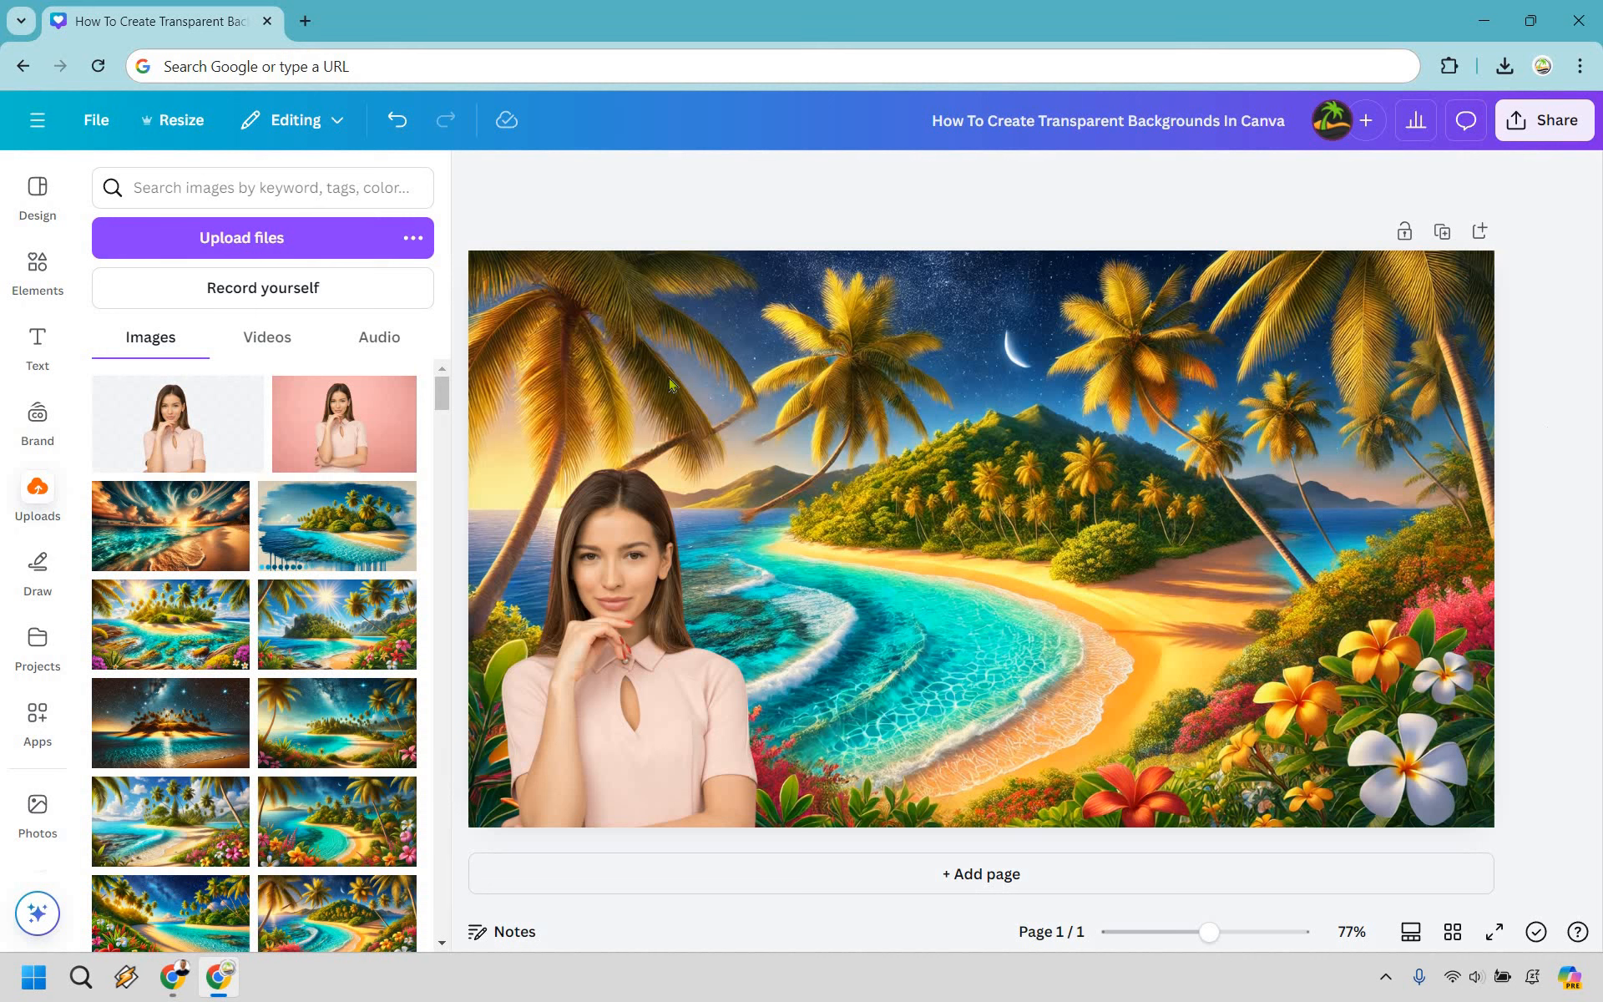
left_click(685, 568)
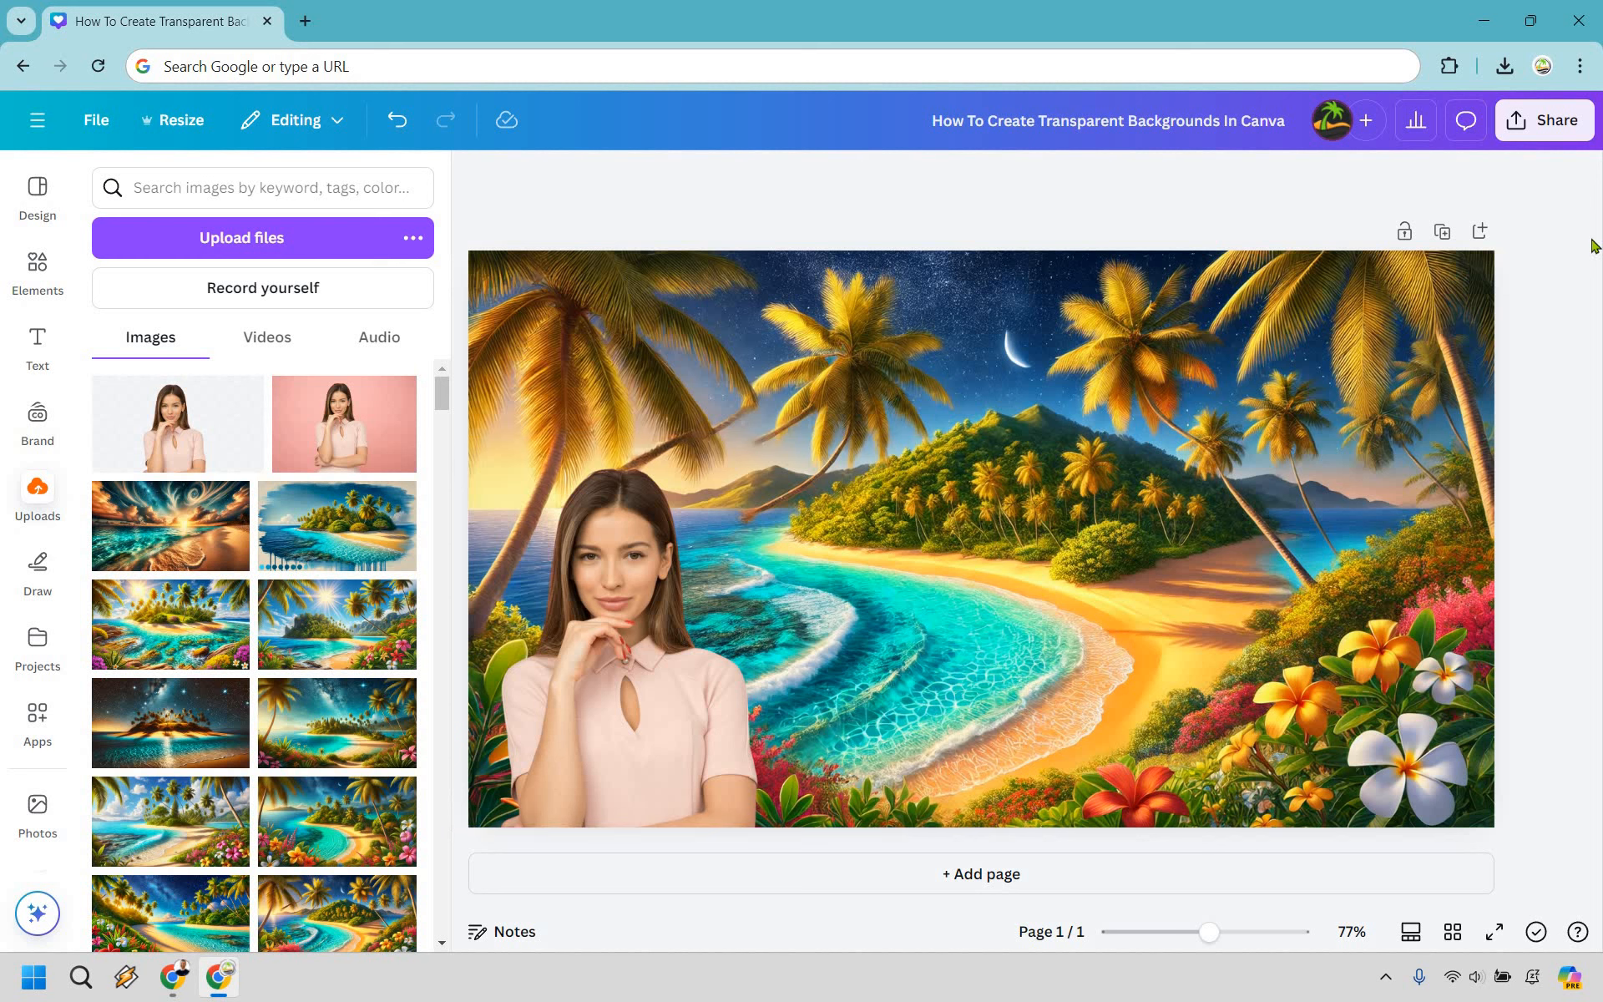
left_click(979, 537)
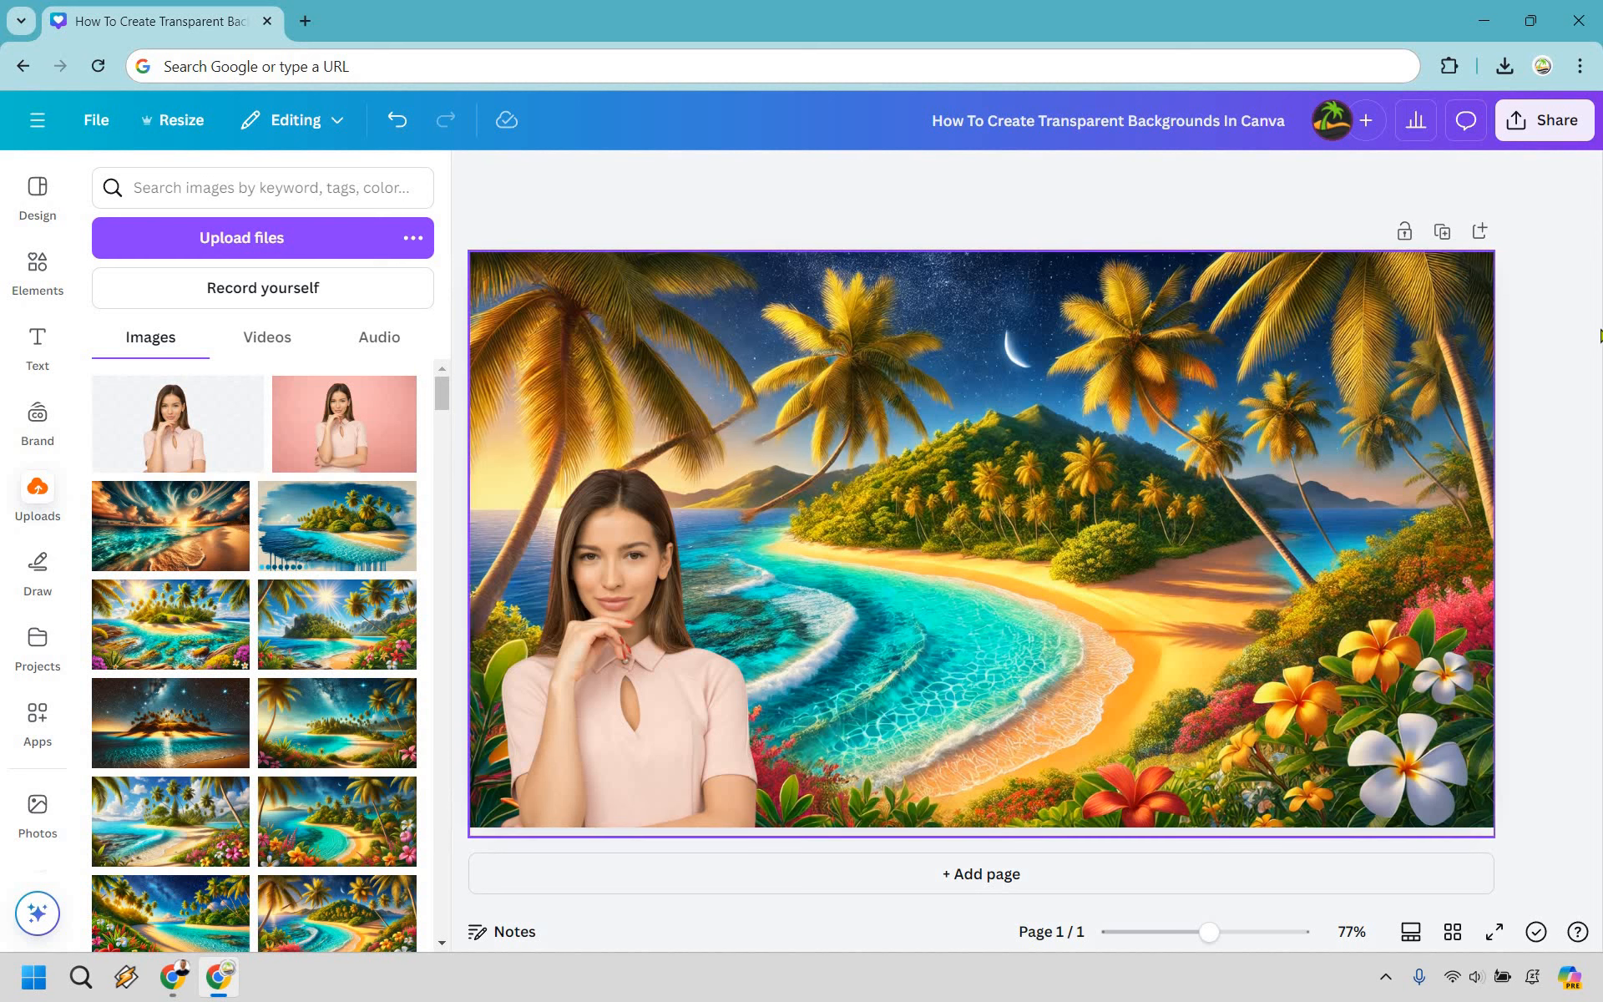